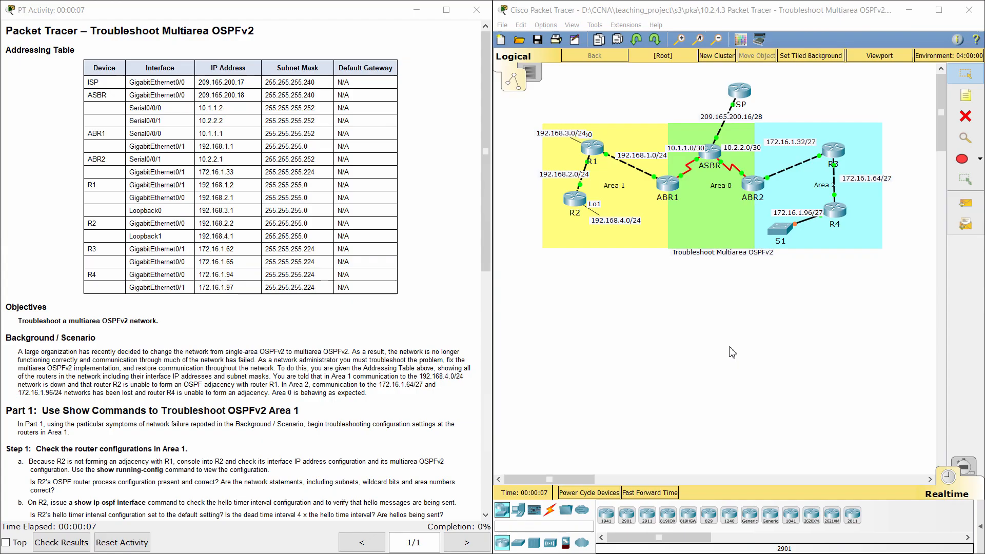
pyautogui.moveTo(743, 182)
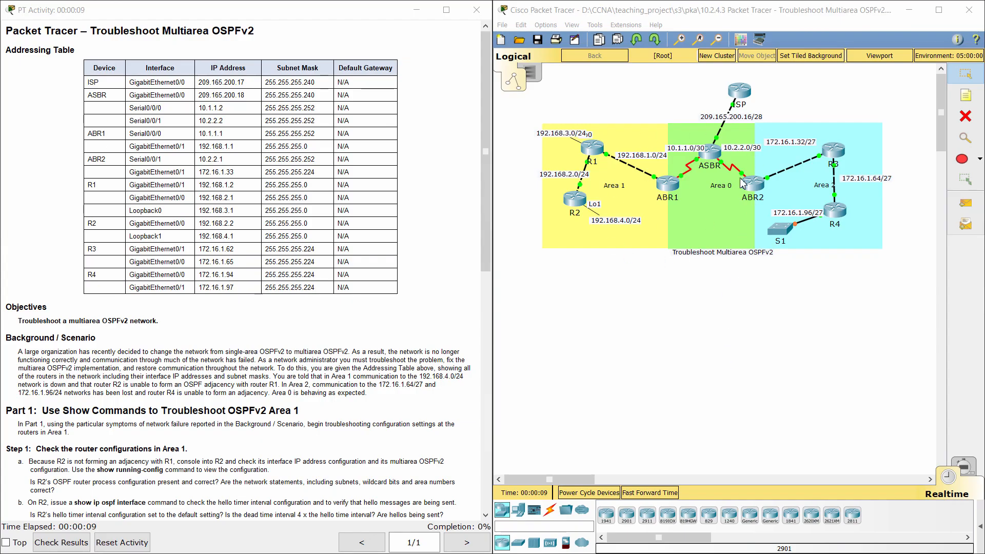
# Scroll through the Part 1 troubleshooting instructions, then open router R2's device window
pyautogui.doubleClick(118, 31)
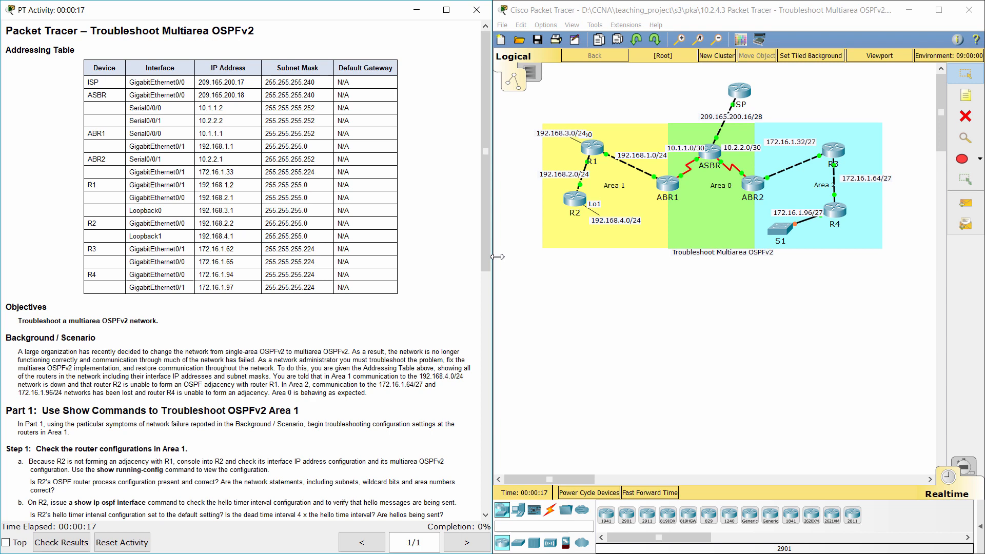
pyautogui.scroll(-3)
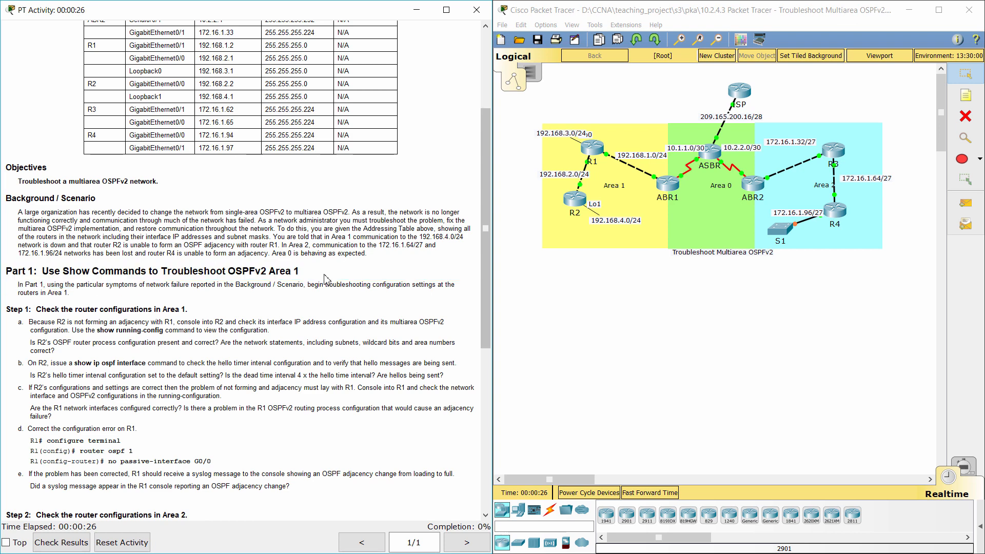
pyautogui.scroll(-3)
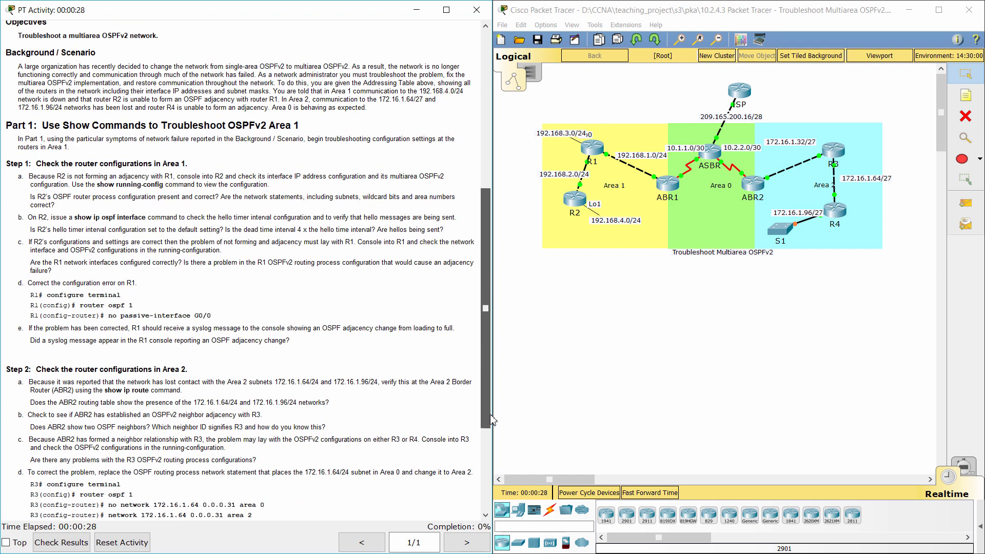
pyautogui.doubleClick(81, 163)
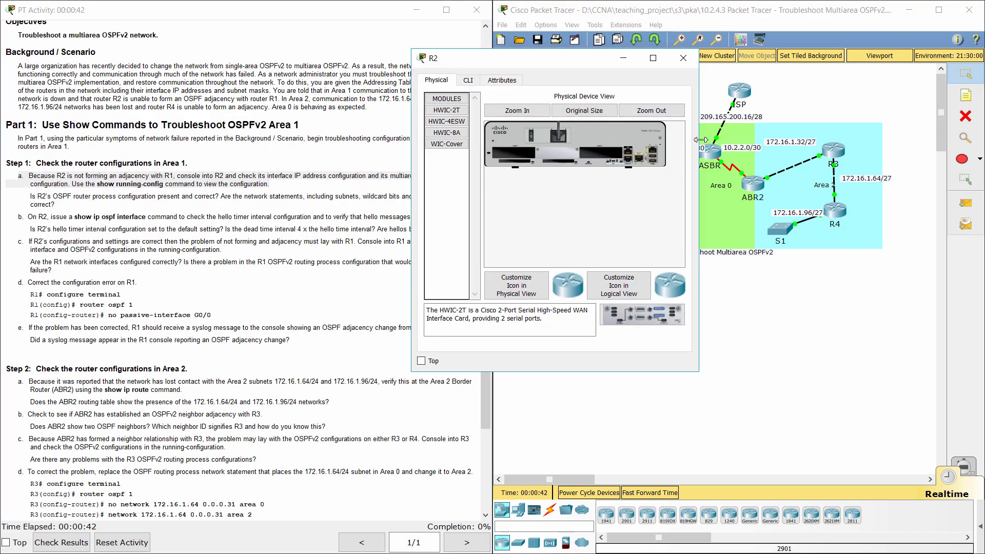
# Display R2's running configuration in its CLI
pyautogui.click(468, 80)
pyautogui.write('show')
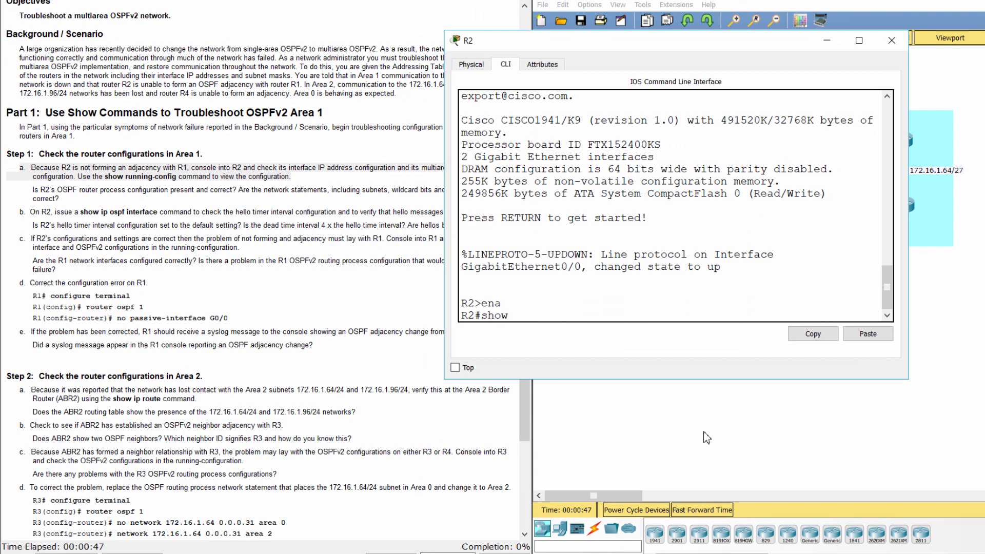
pyautogui.write('run')
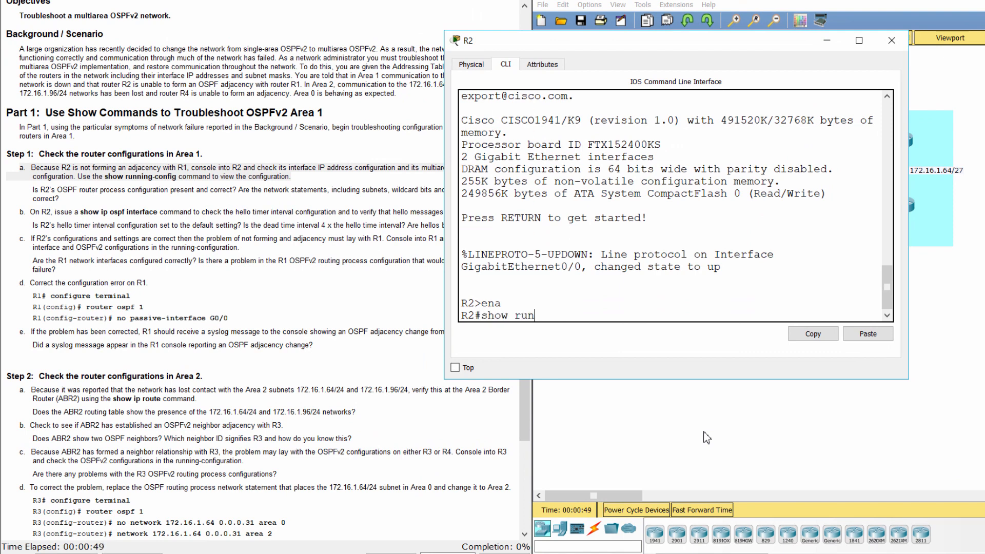
pyautogui.write('ning-config')
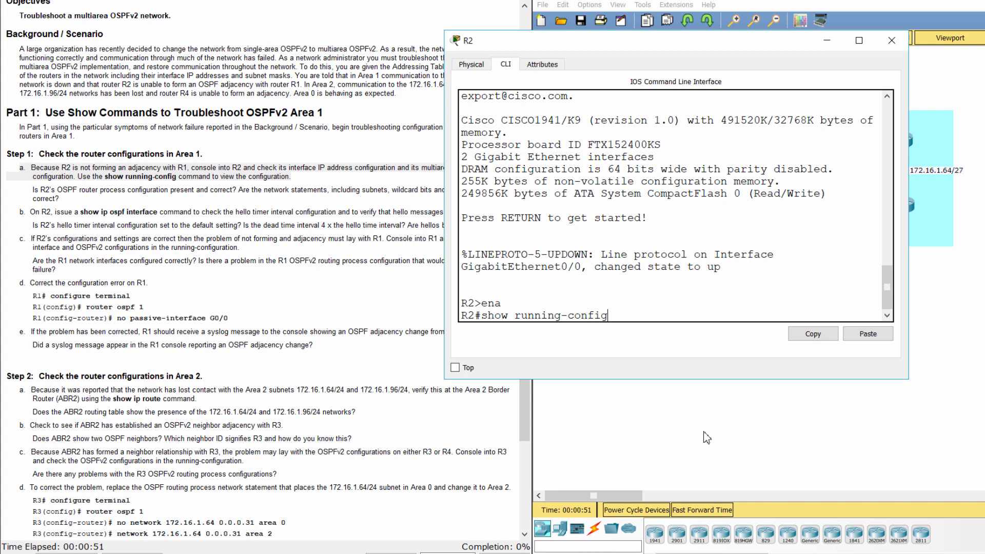
pyautogui.press('Return')
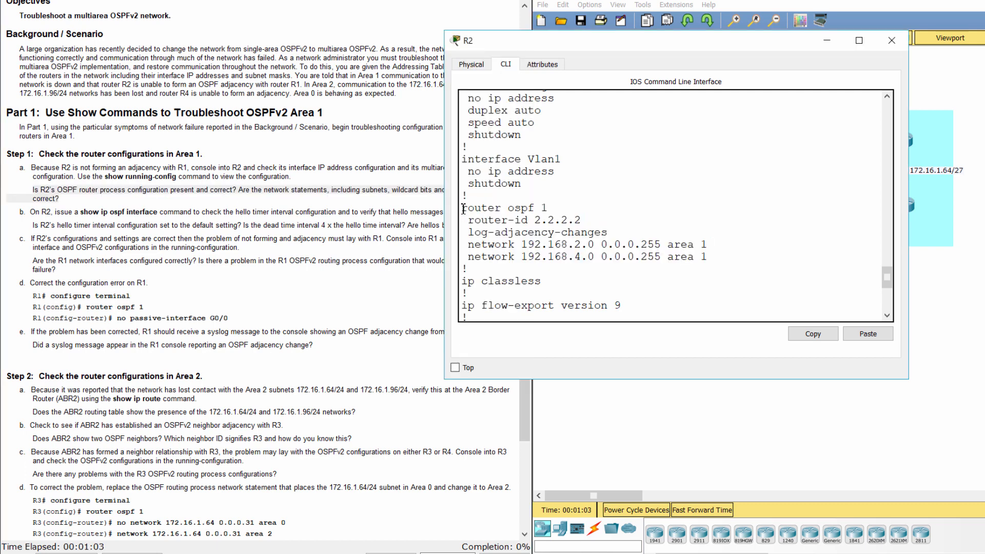
pyautogui.doubleClick(502, 208)
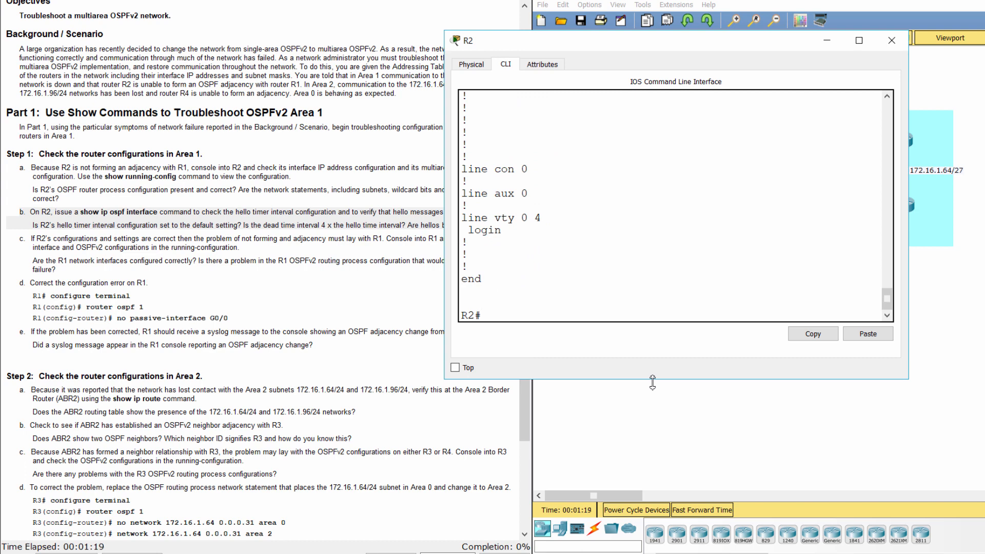
# Show R2's OSPF interface details, confirming Hello 10 and Dead 40 timers
pyautogui.write('show ip os')
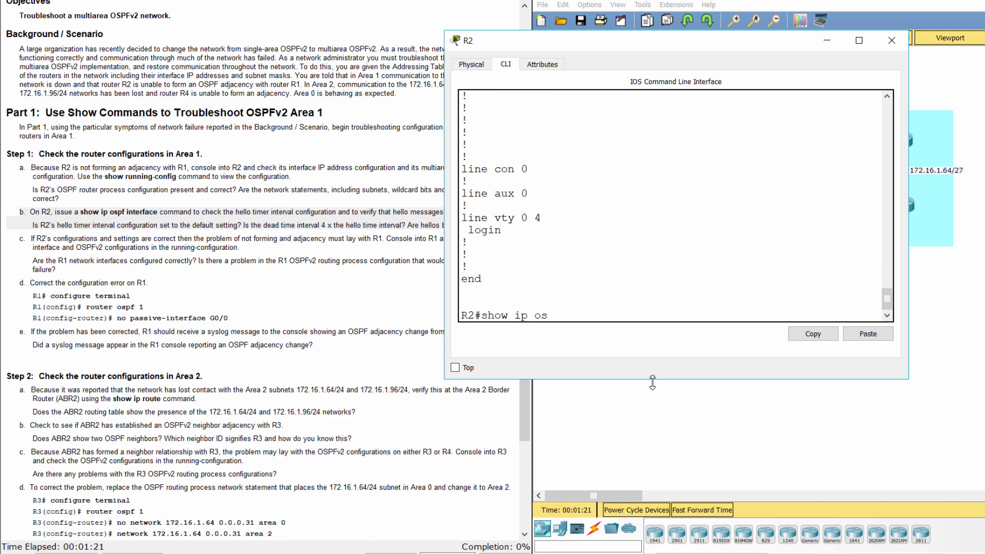
pyautogui.write('pf interface')
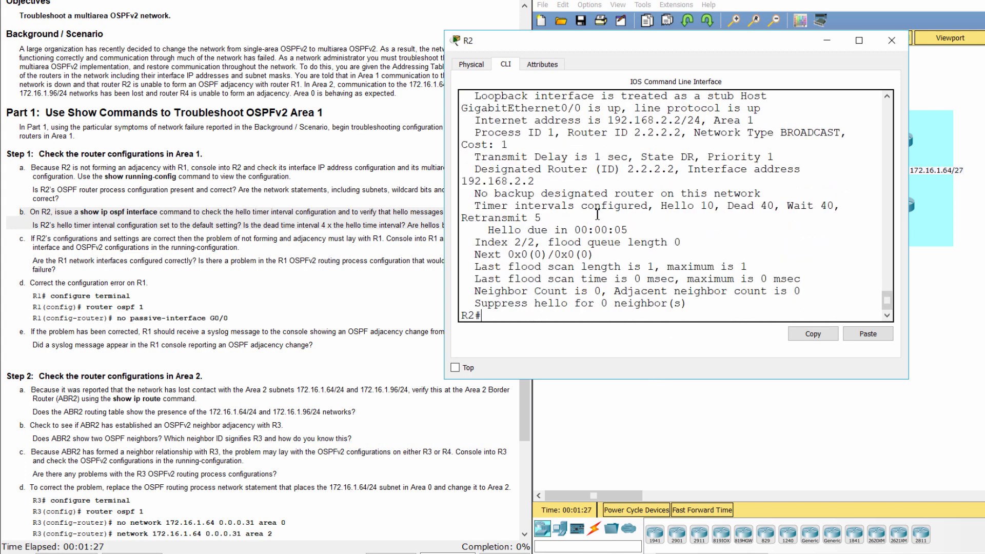
pyautogui.scroll(3)
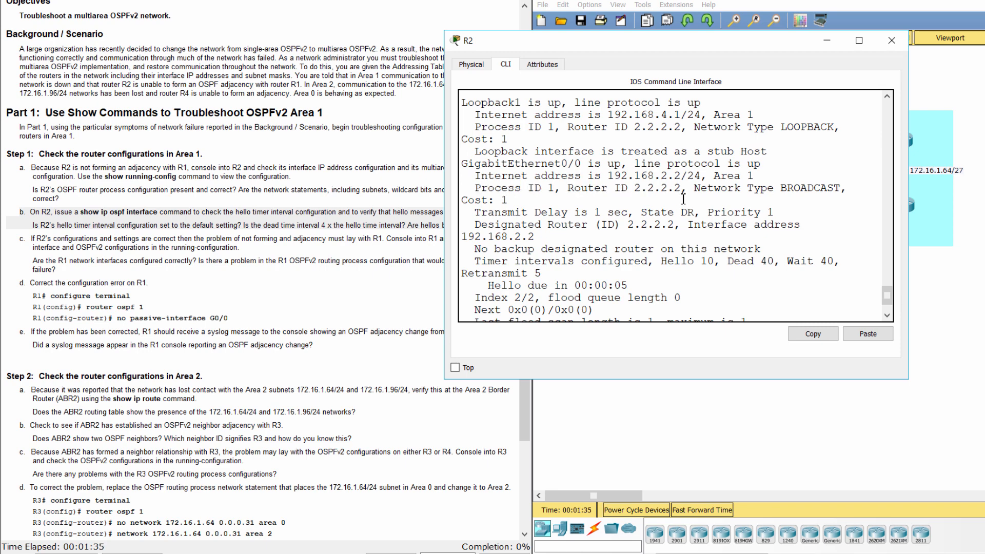
pyautogui.scroll(-3)
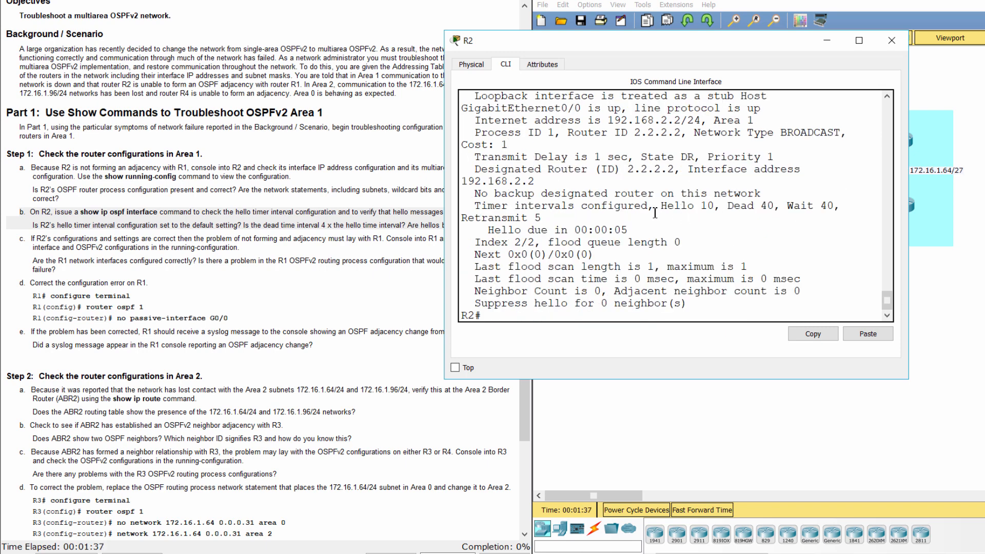
pyautogui.moveTo(744, 219)
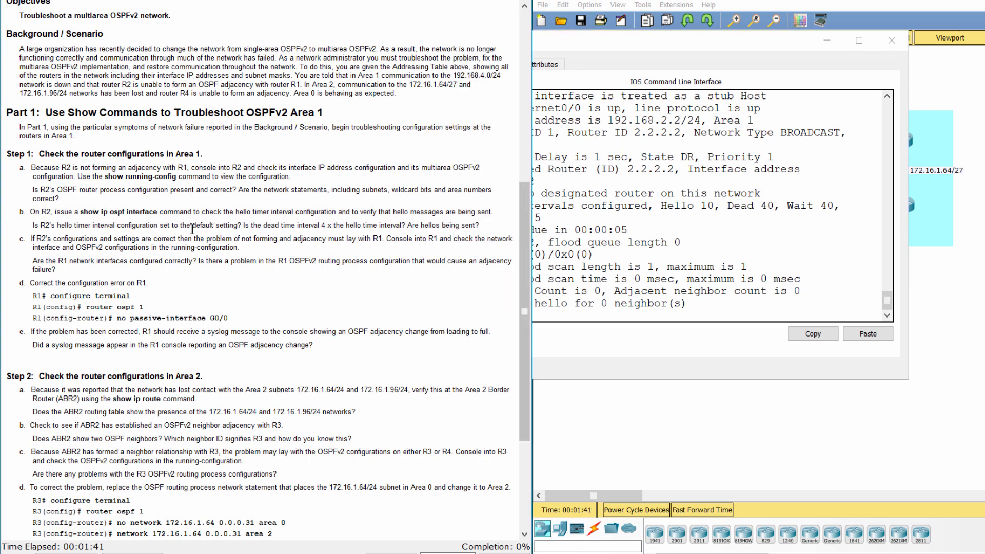
# Mark instruction steps b and c as done and open router R1's window
pyautogui.doubleClick(212, 225)
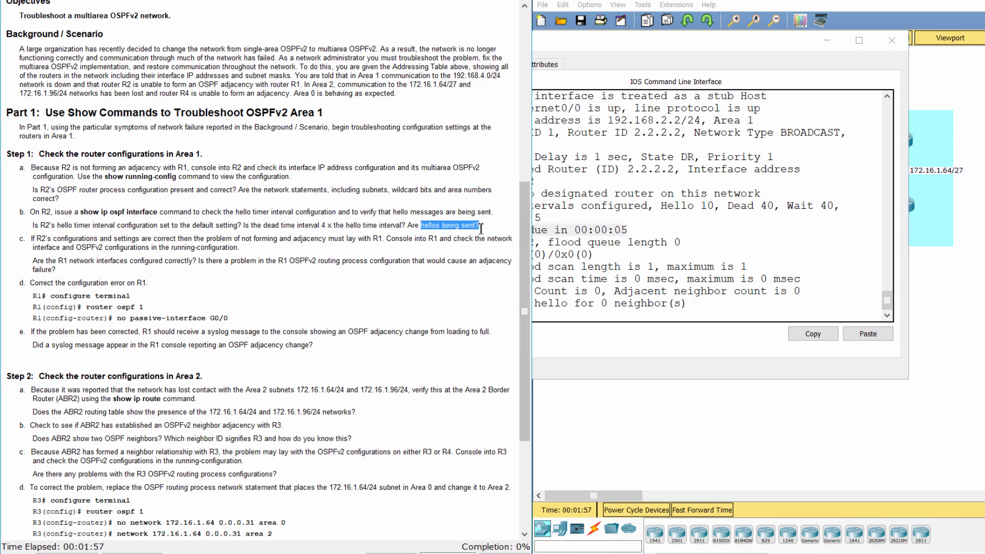
pyautogui.click(50, 252)
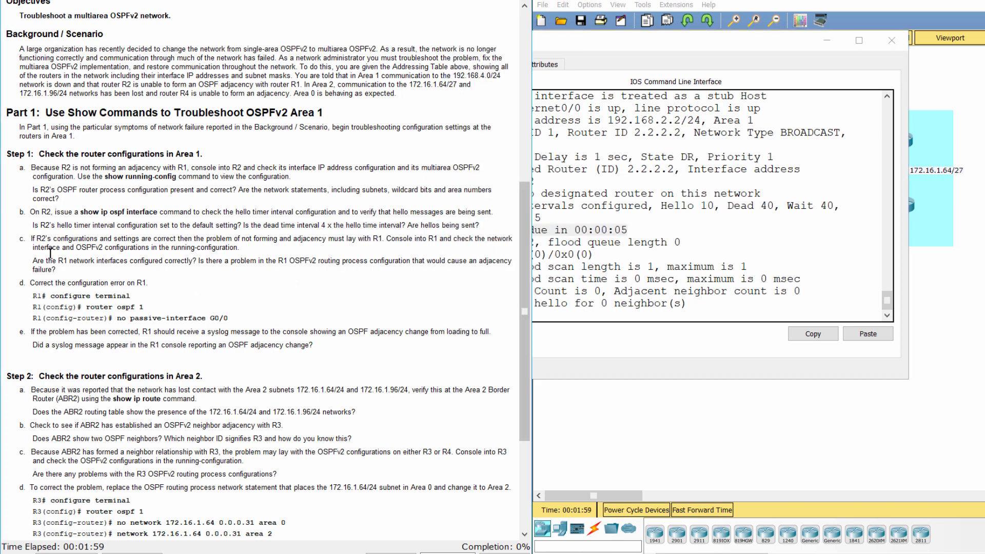
pyautogui.doubleClick(39, 237)
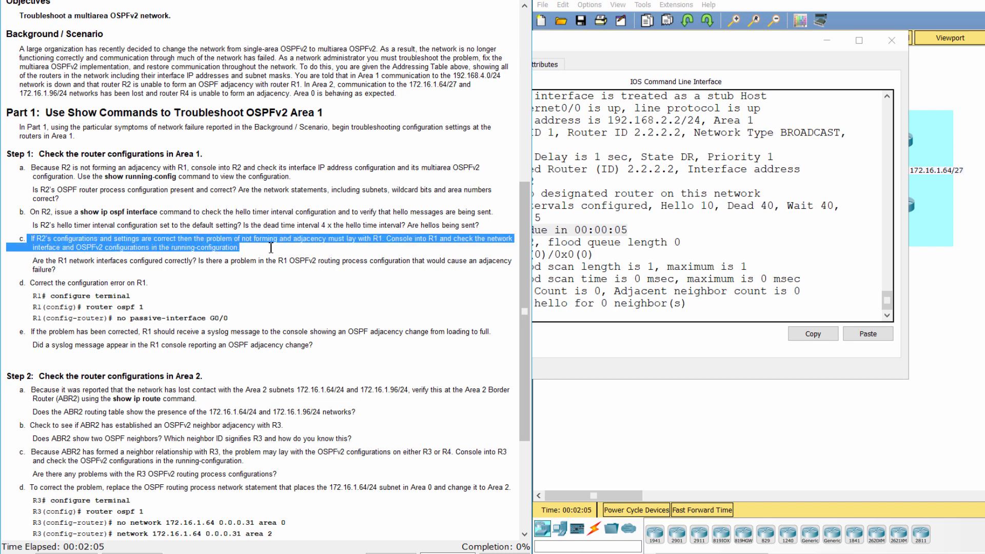
pyautogui.click(891, 40)
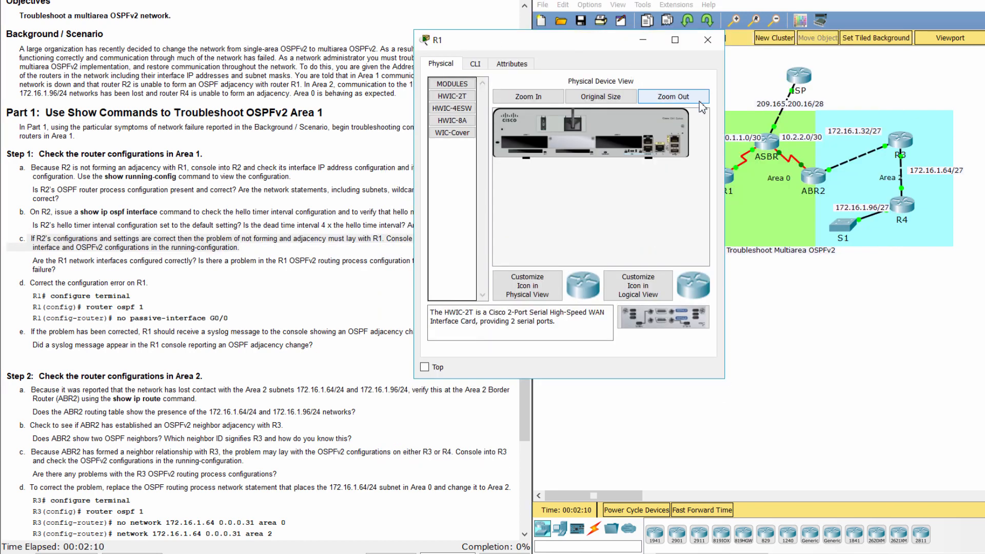
# Find 'passive-interface GigabitEthernet0/0' under router ospf 1 in R1's running configuration
pyautogui.click(475, 64)
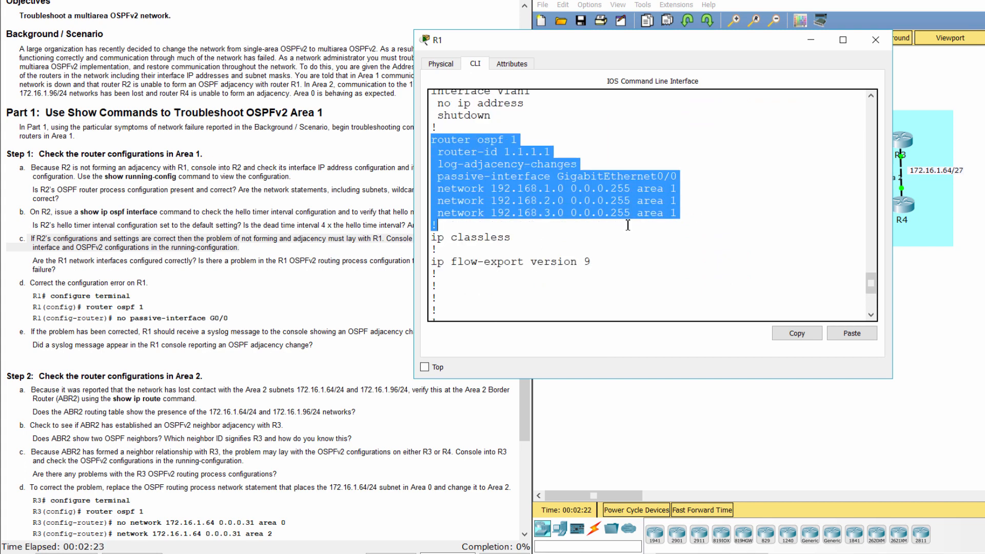
pyautogui.click(606, 191)
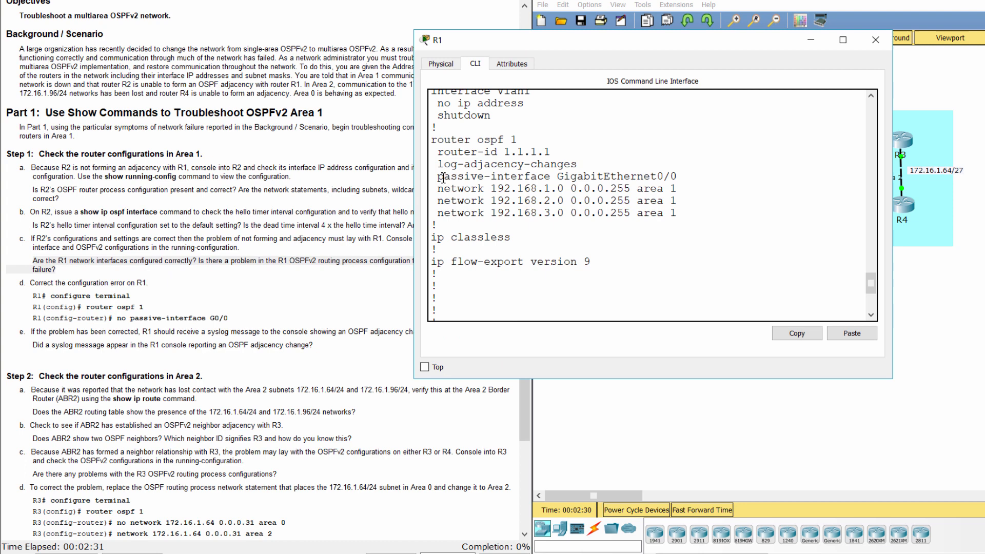
pyautogui.doubleClick(556, 176)
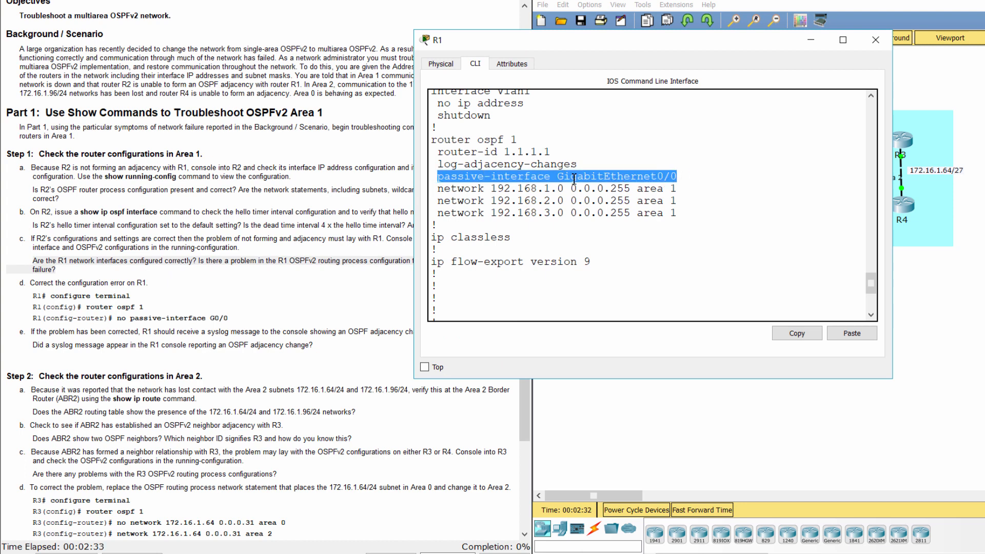
pyautogui.moveTo(186, 300)
pyautogui.write('conf t')
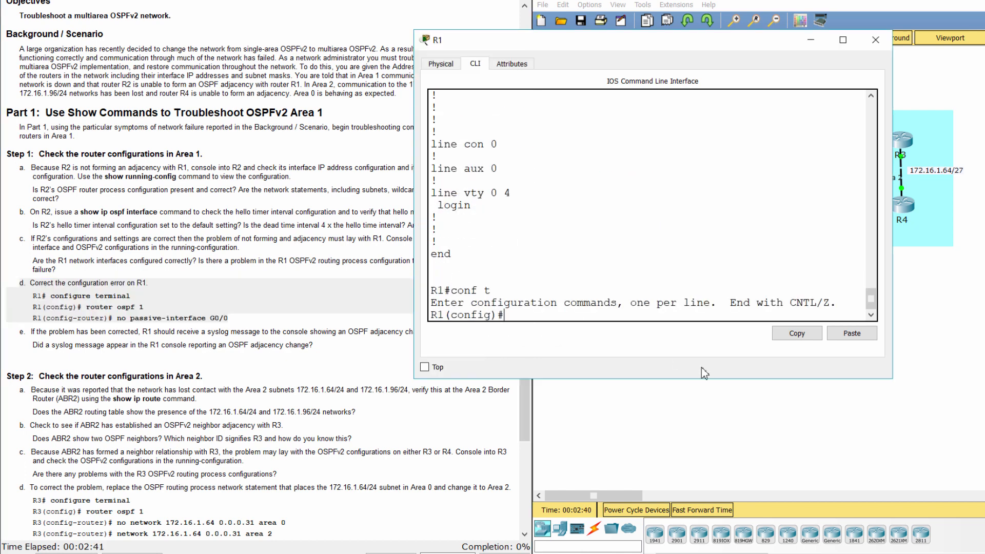
# Remove passive-interface G0/0 from R1's OSPF process 1 and verify with do show run
pyautogui.write('router')
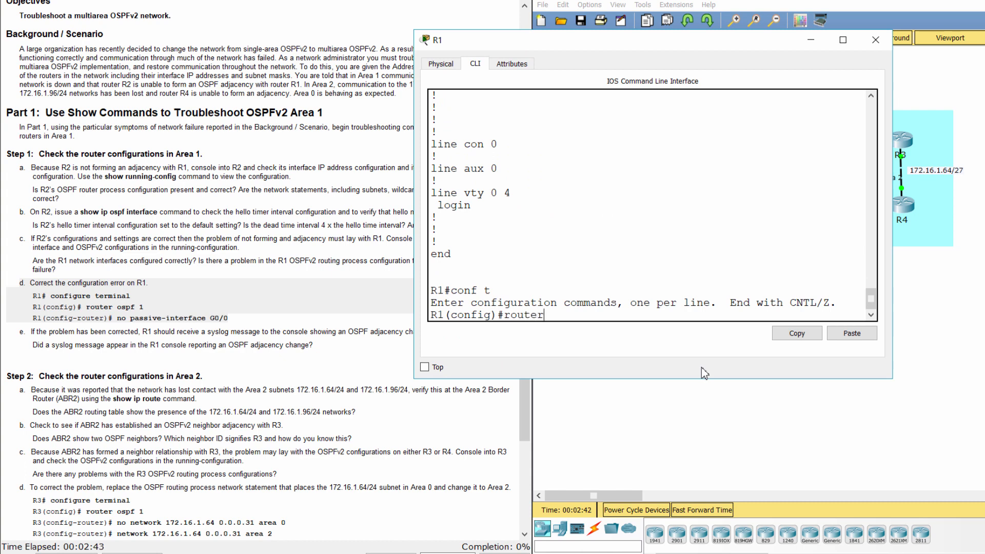
pyautogui.write('ospf 1')
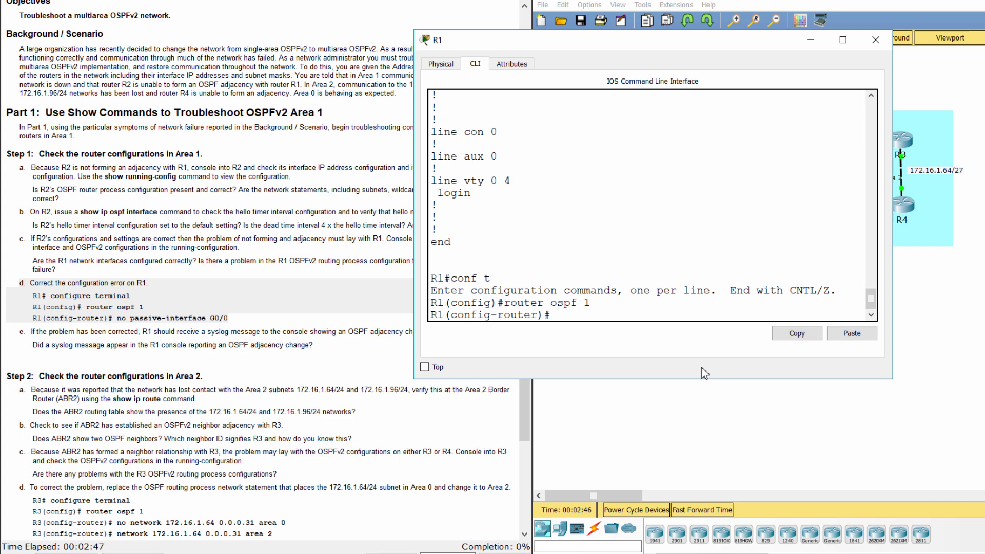
pyautogui.write('no')
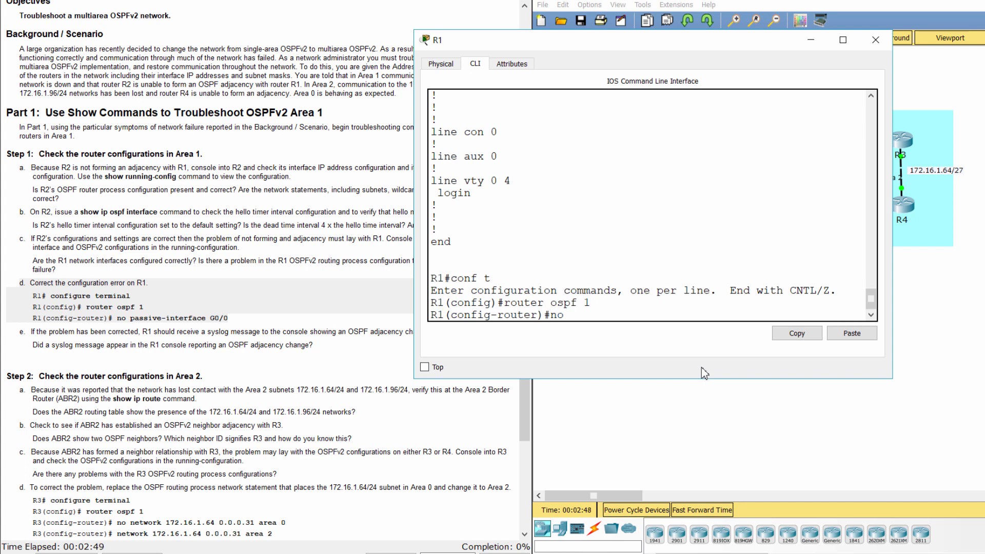
pyautogui.write('passive-interface g0/0')
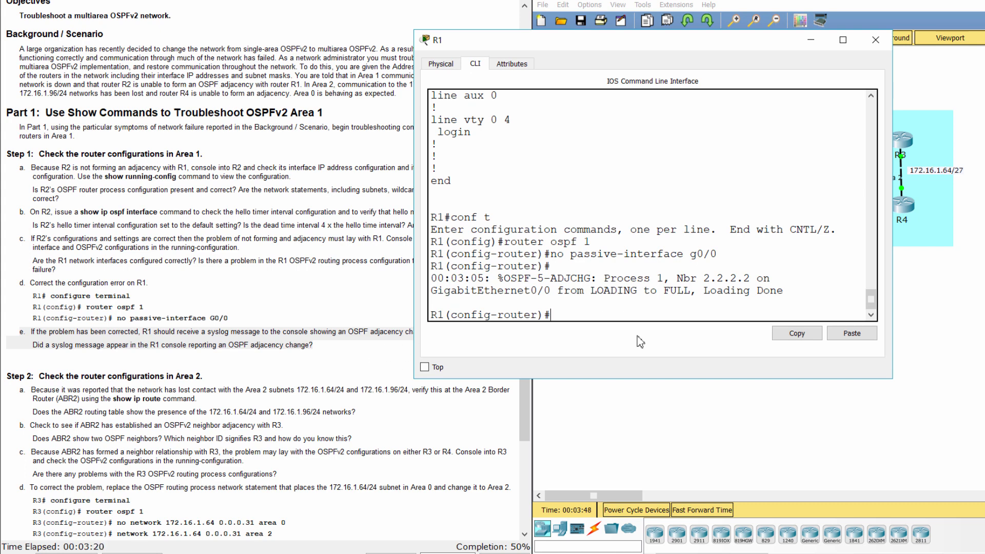
pyautogui.write('do')
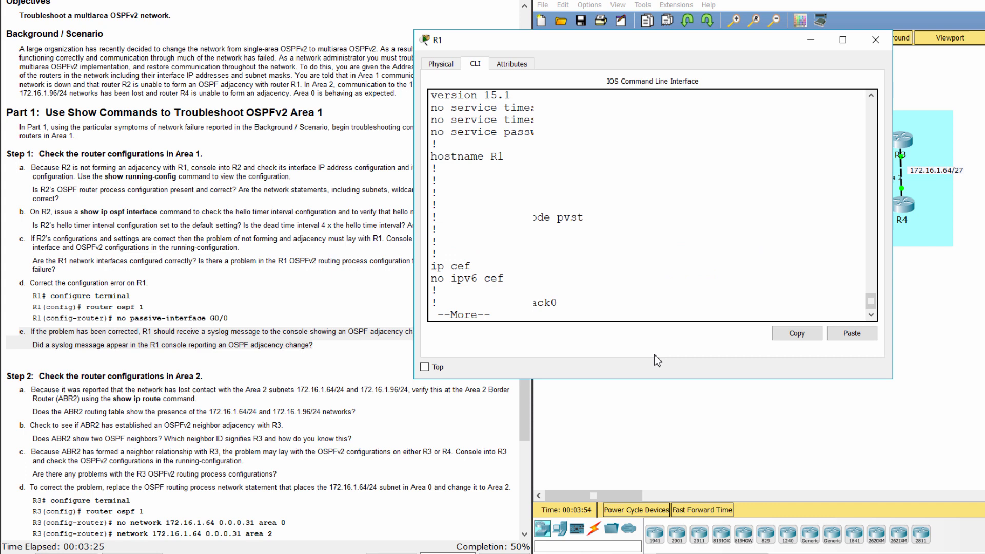
pyautogui.scroll(-3)
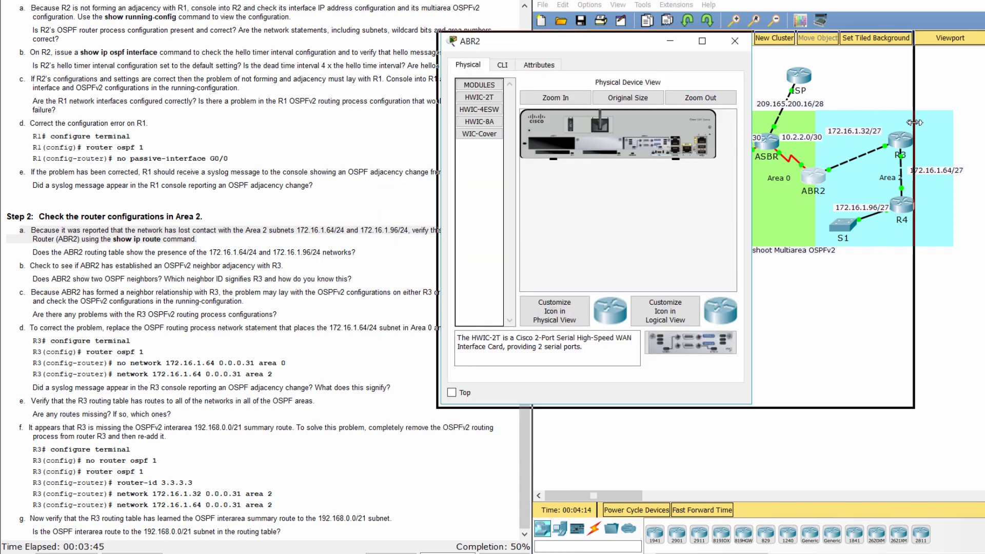
# Enter privileged mode on ABR2 and display its routing table
pyautogui.click(501, 65)
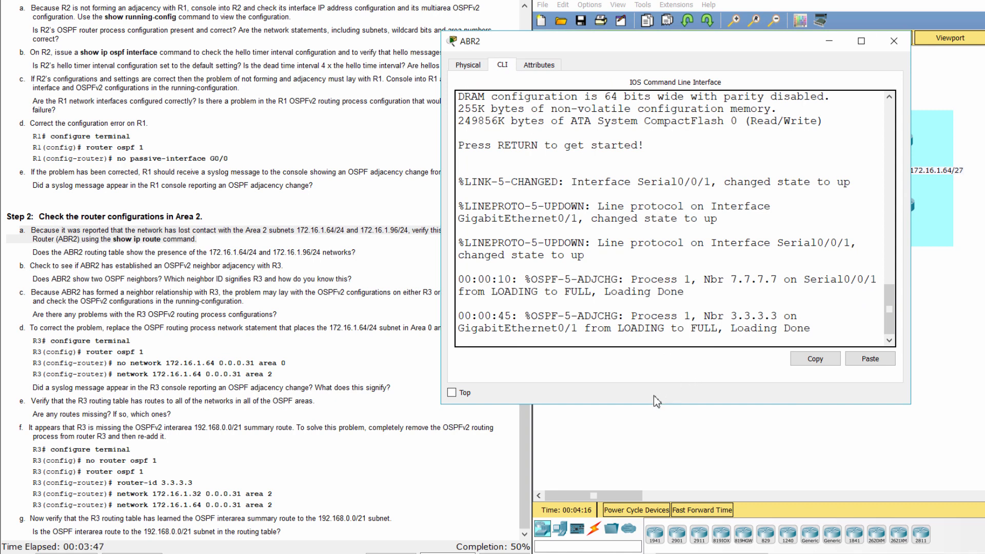
pyautogui.write('ena')
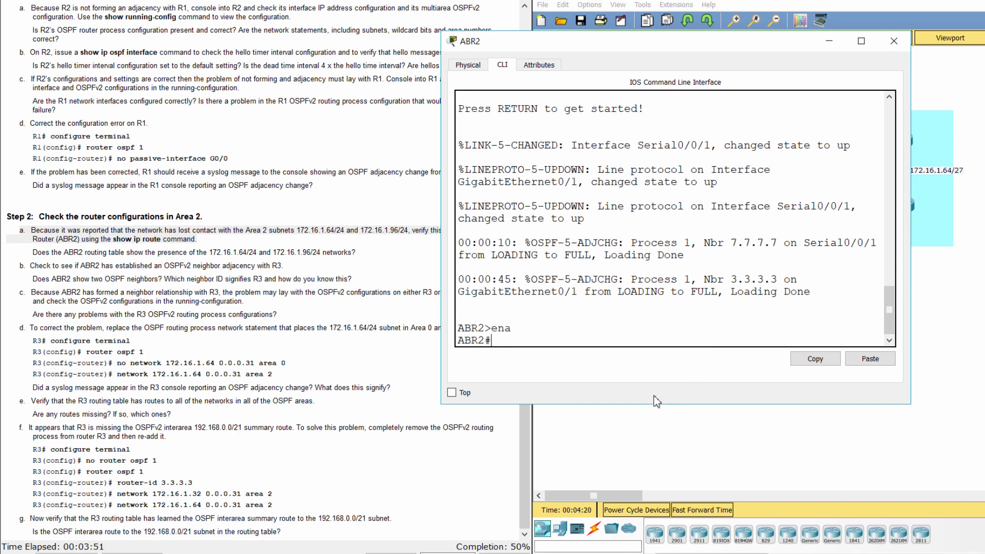
pyautogui.write('show i')
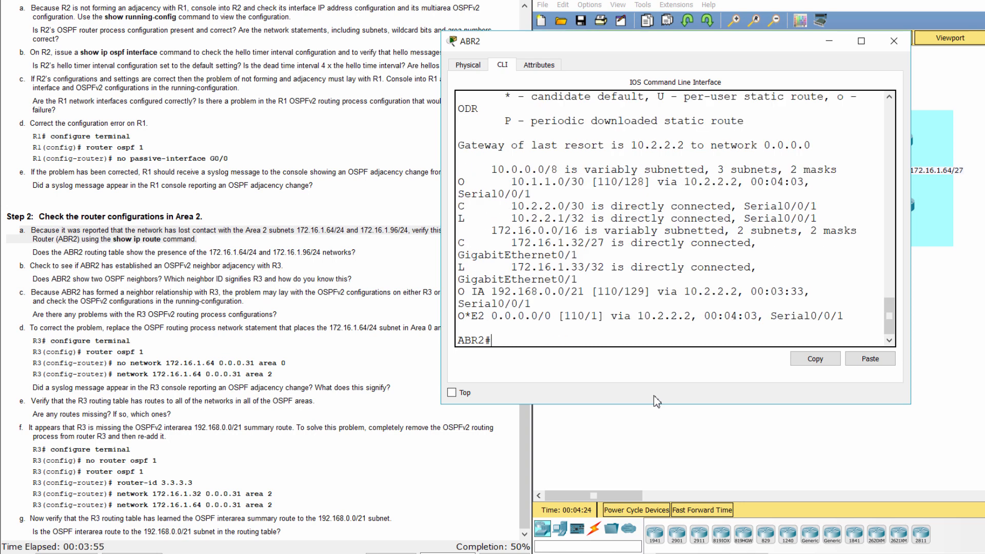
pyautogui.moveTo(905, 213)
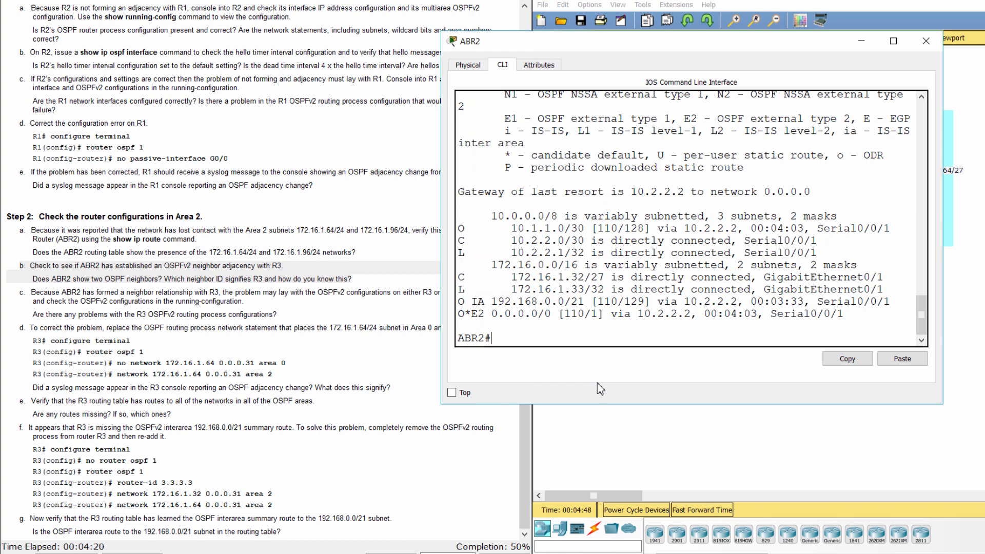
# List ABR2's OSPF neighbours and highlight the FULL neighbour 3.3.3.3
pyautogui.write('show ip')
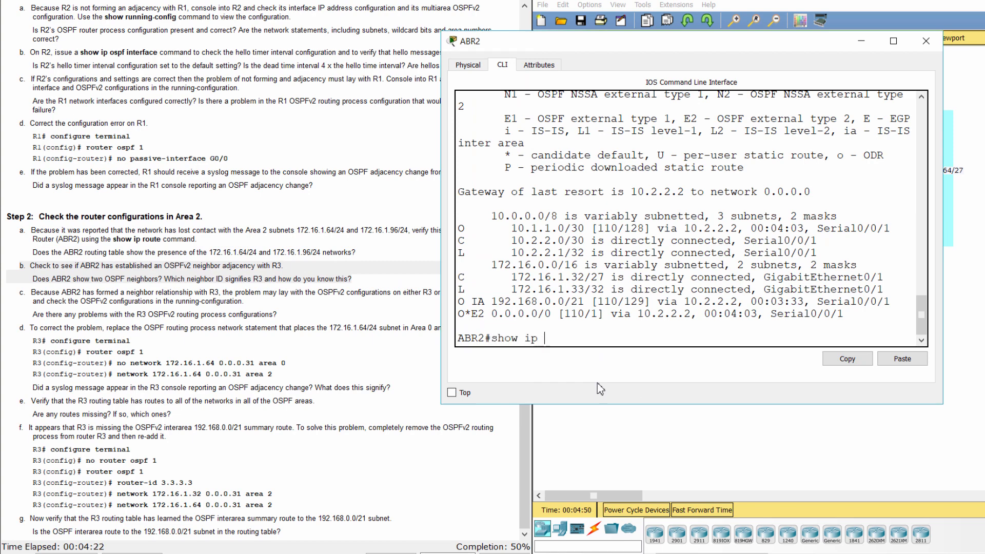
pyautogui.write('ospf neighbor')
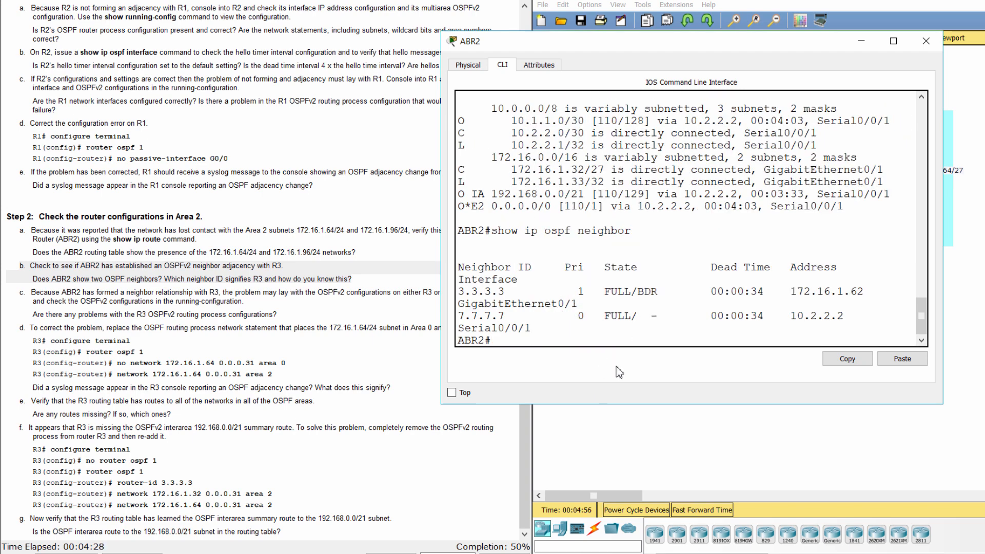
pyautogui.moveTo(601, 365)
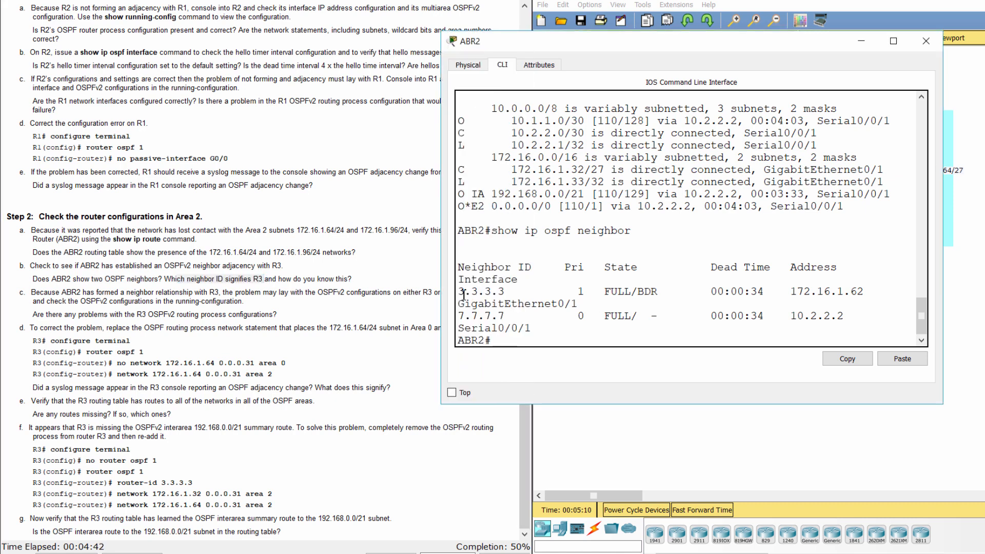
pyautogui.doubleClick(483, 291)
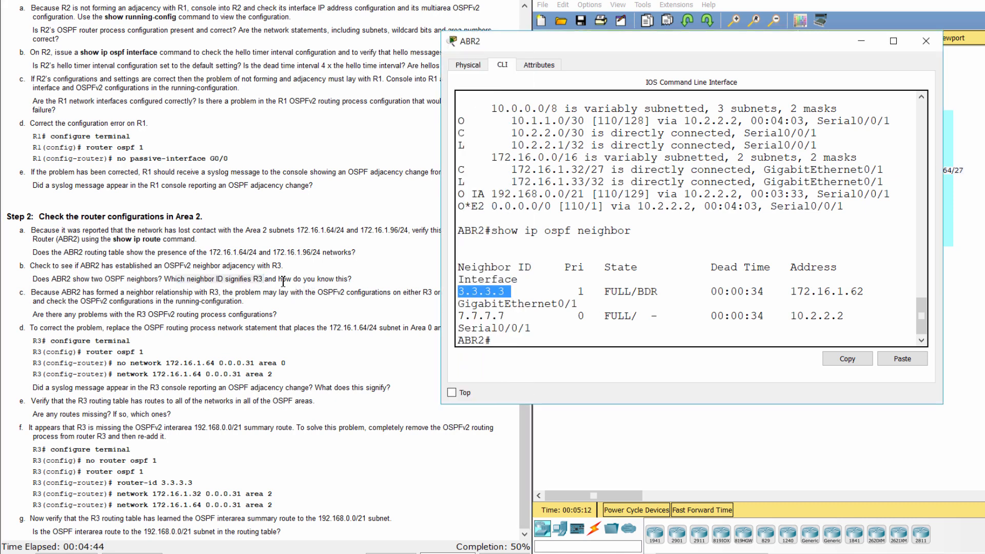
pyautogui.click(792, 290)
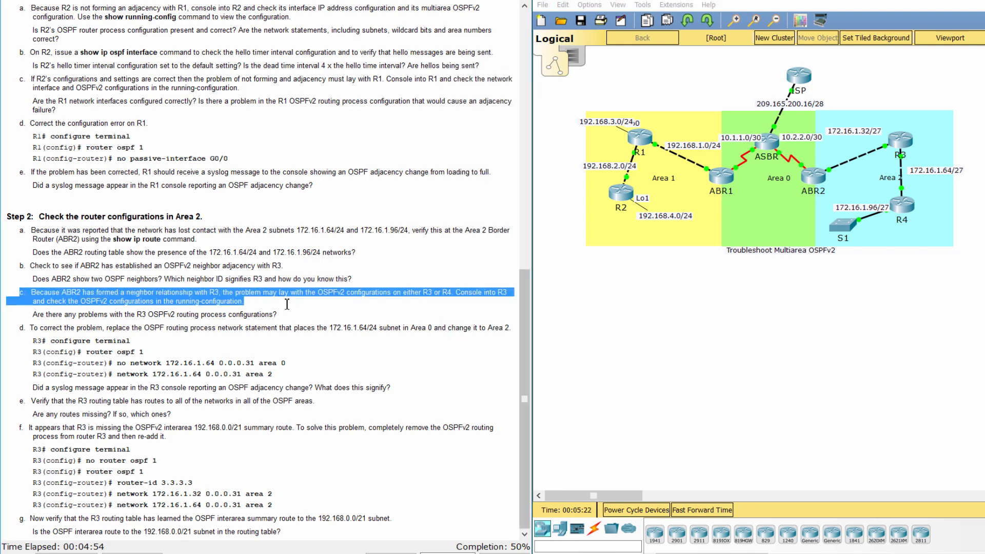
pyautogui.moveTo(319, 311)
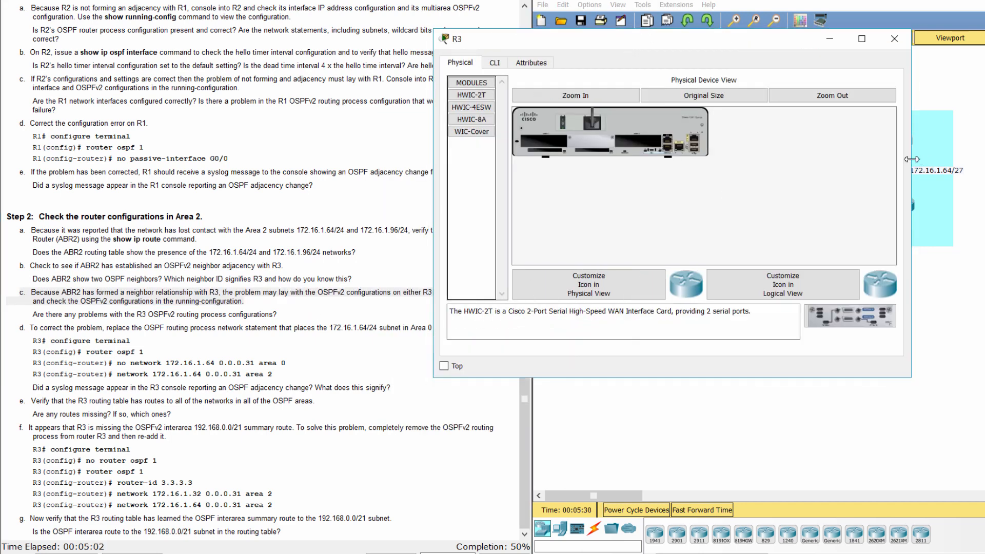
# Show R3's running configuration and highlight network 172.16.1.64 assigned to area 0
pyautogui.click(495, 62)
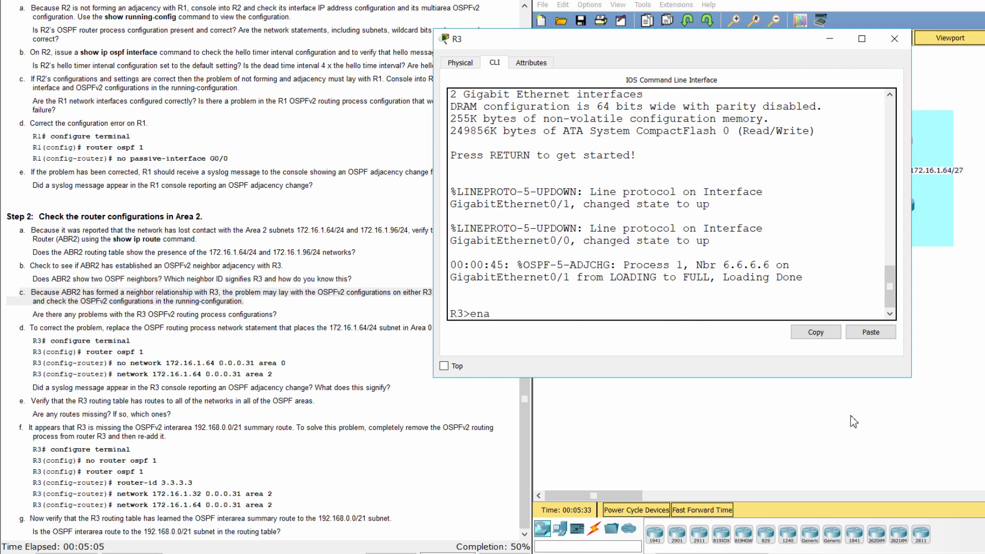
pyautogui.write('show run')
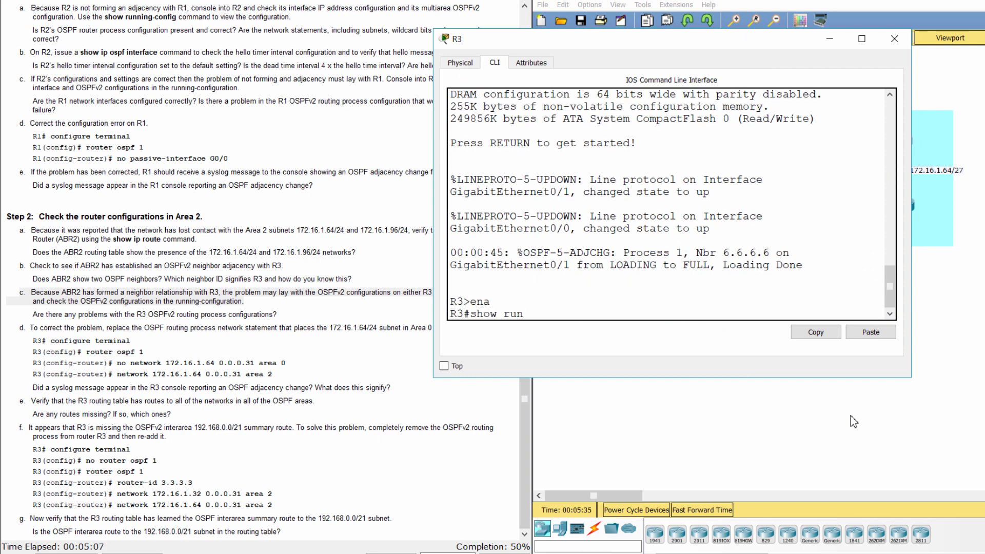
pyautogui.press('Return')
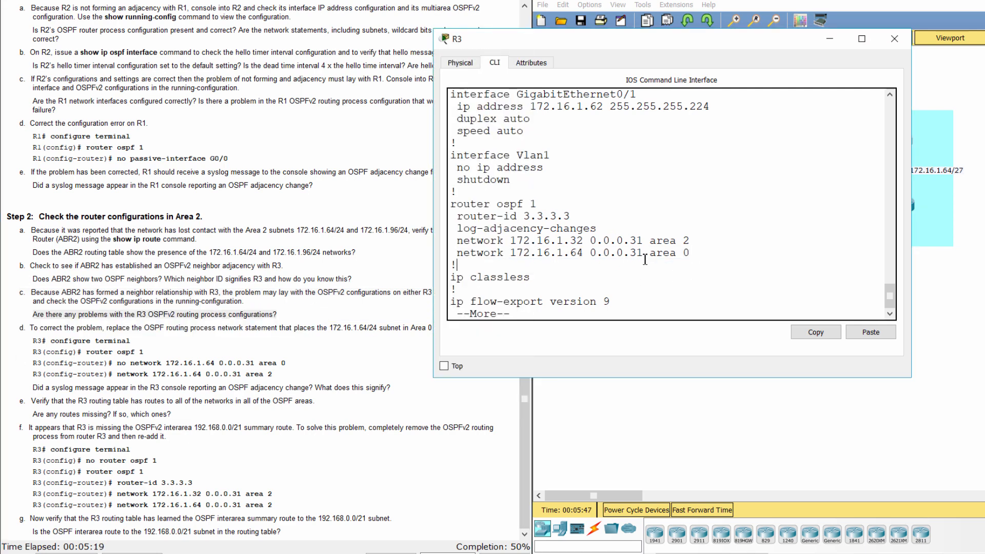
pyautogui.doubleClick(663, 252)
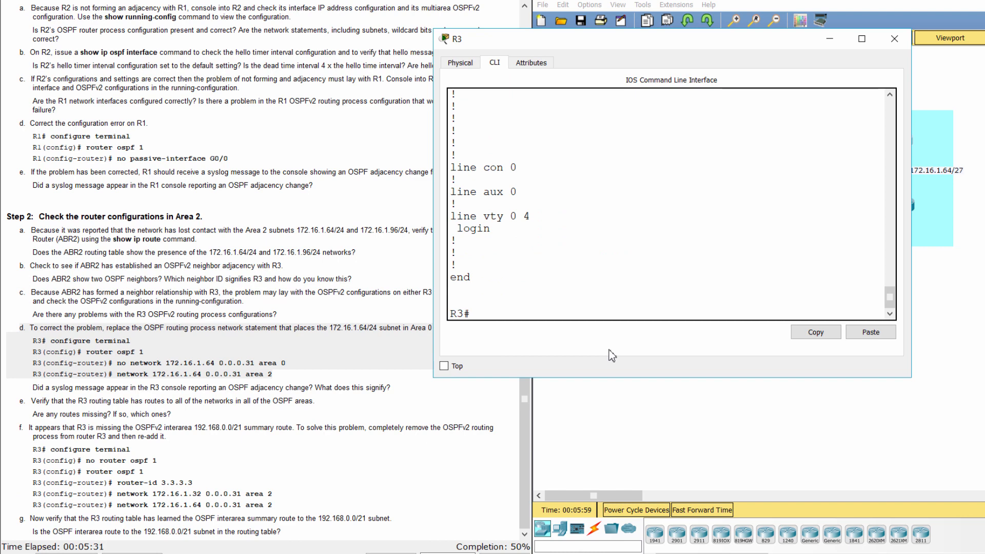
# Remove 'network 172.16.1.64 0.0.0.31 area 0' from R3's OSPF process 1
pyautogui.write('conf t')
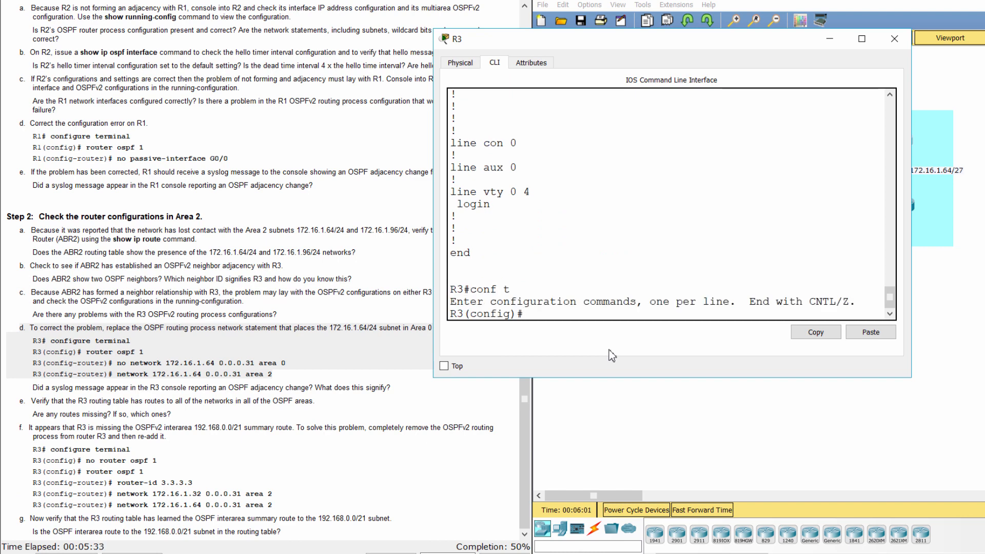
pyautogui.write('router')
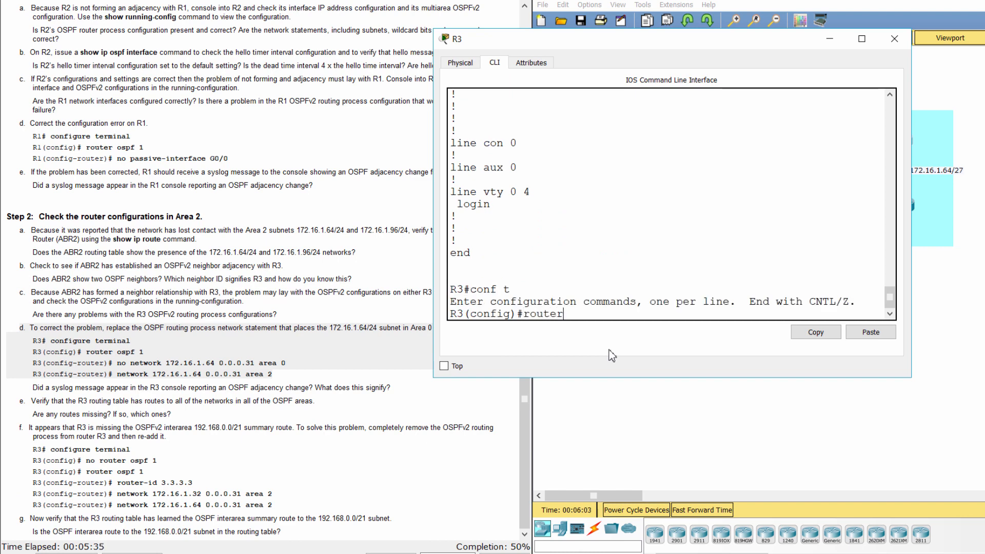
pyautogui.write('ospf 1')
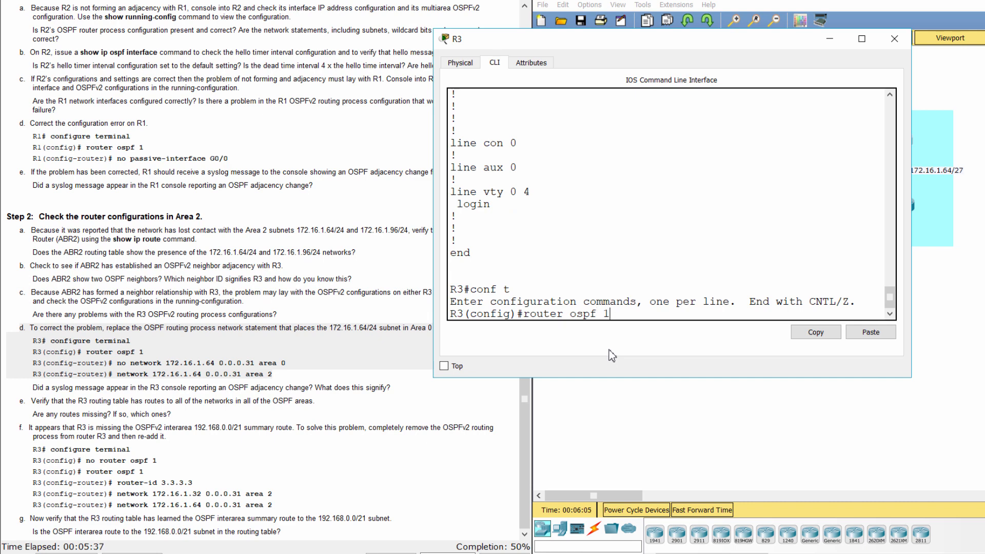
pyautogui.press('Return')
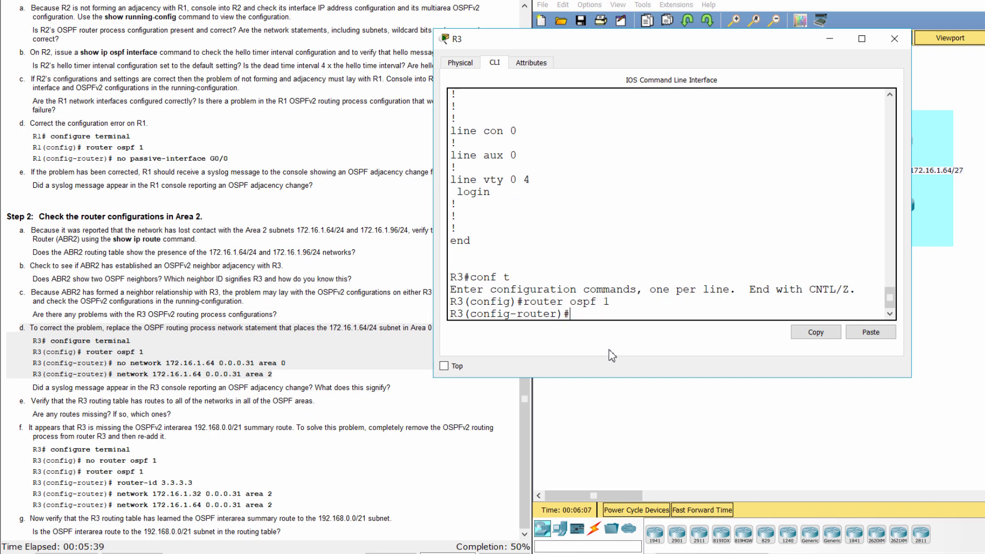
pyautogui.write('no network')
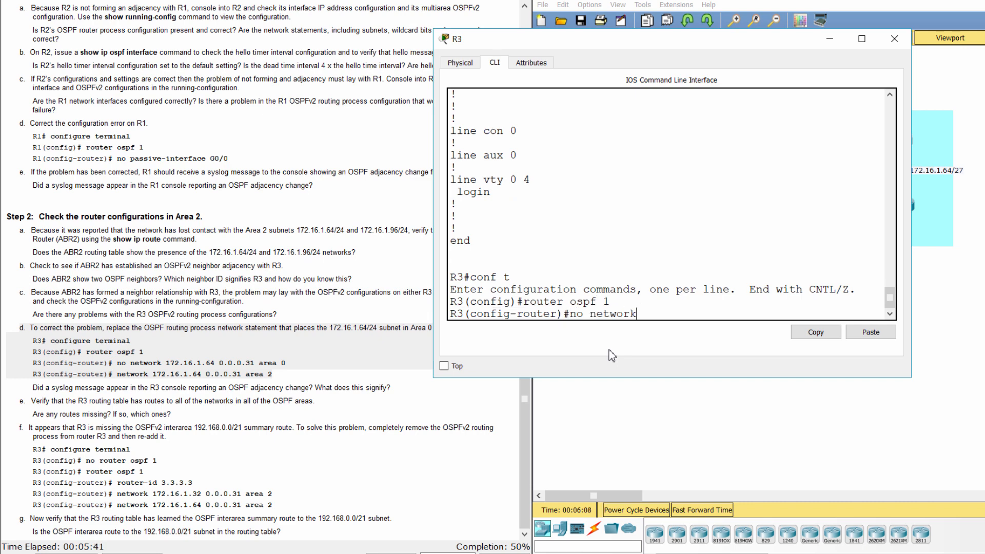
pyautogui.write('172.')
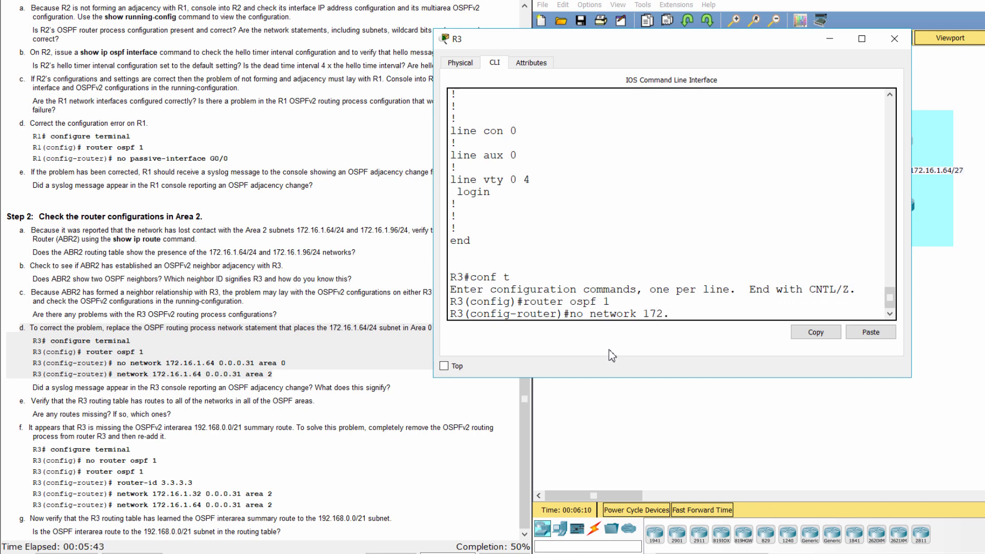
pyautogui.write('16.1.64')
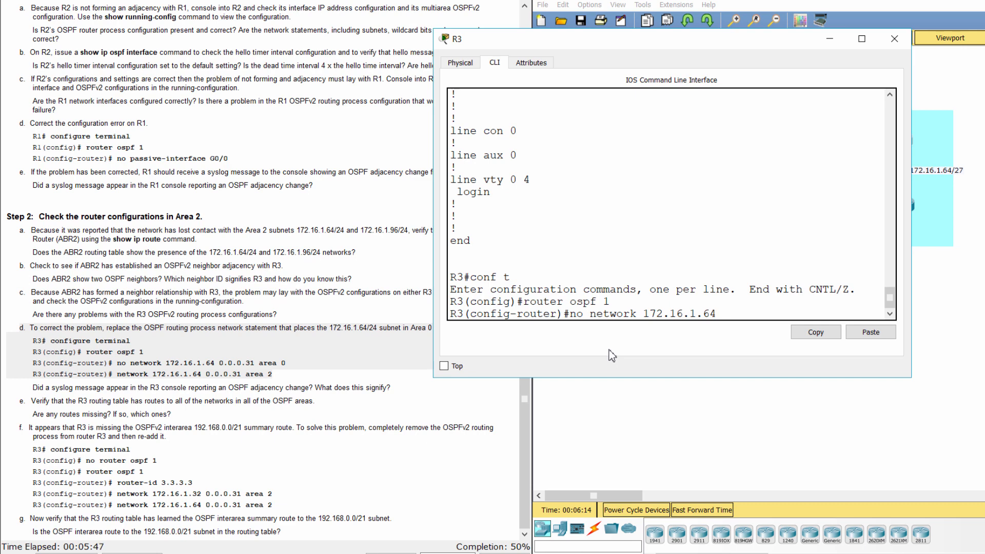
pyautogui.write('0.0.0')
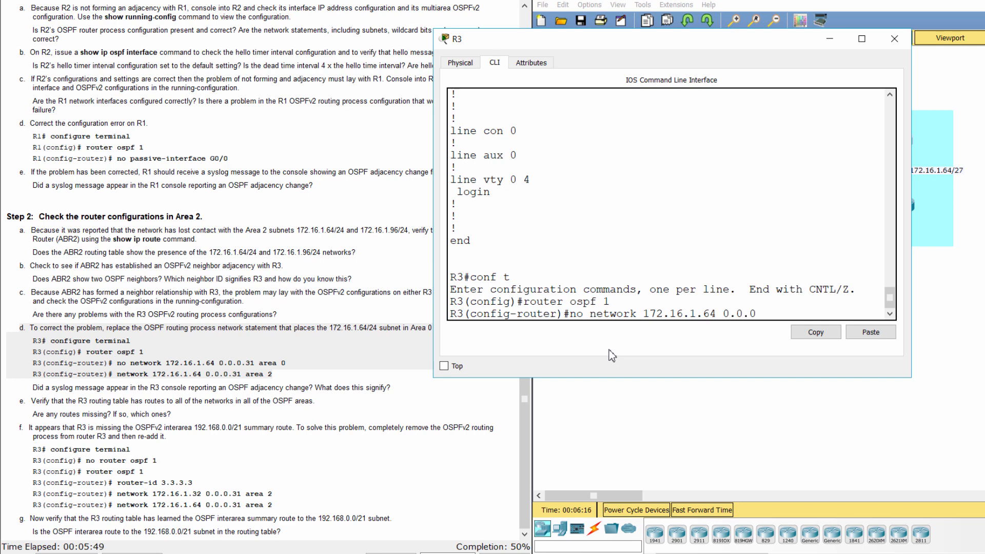
pyautogui.write('31')
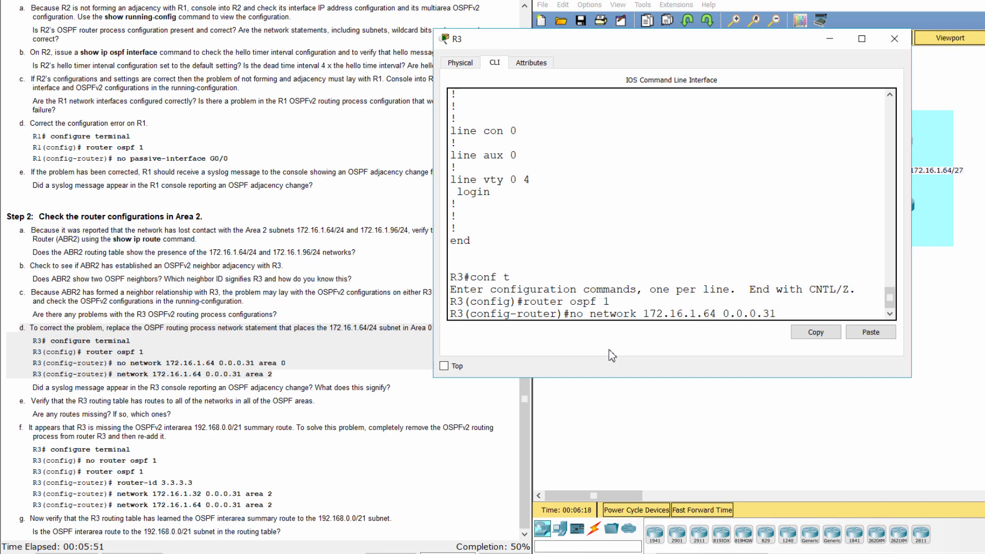
pyautogui.write('area 0')
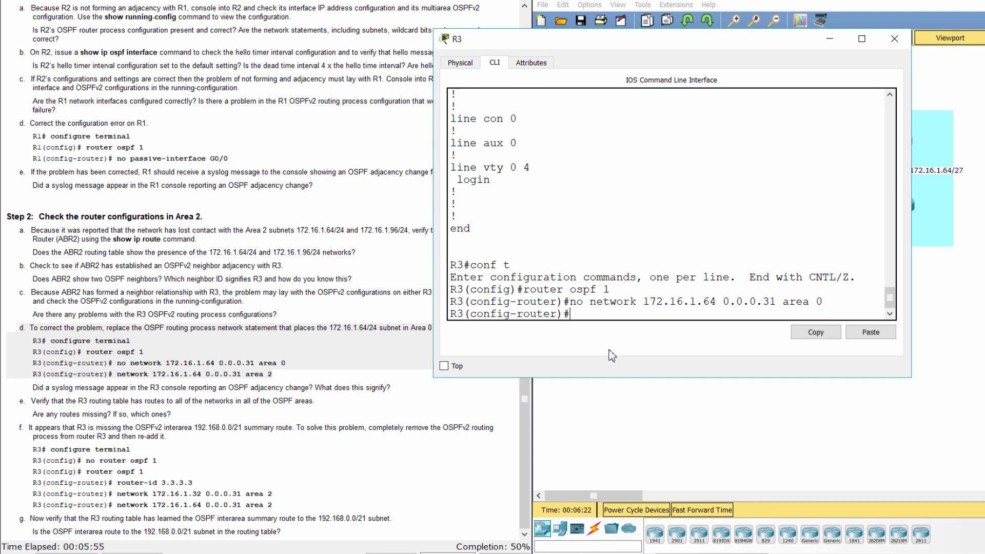
# Add 'network 172.16.1.64 0.0.0.31 area 2' to R3's OSPF process
pyautogui.write('network')
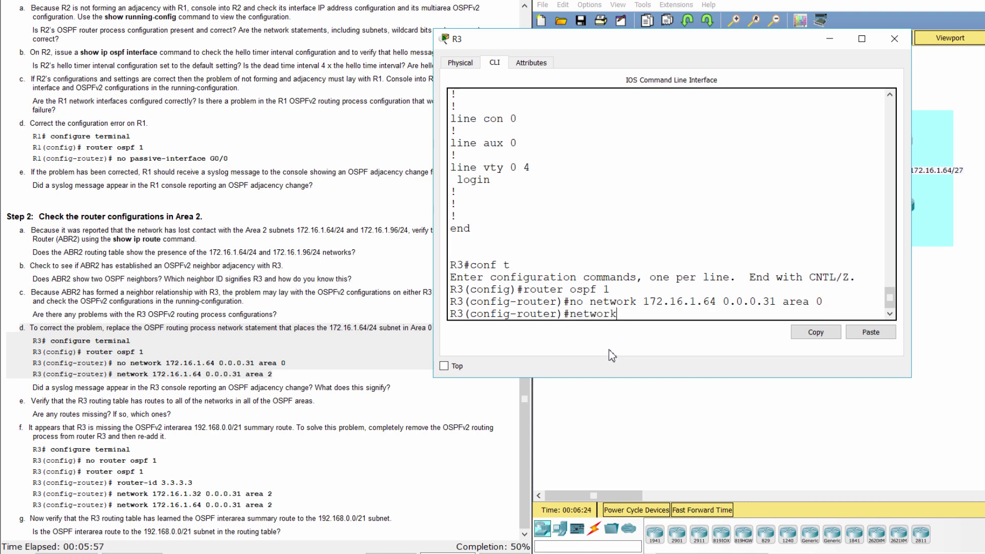
pyautogui.write('172.')
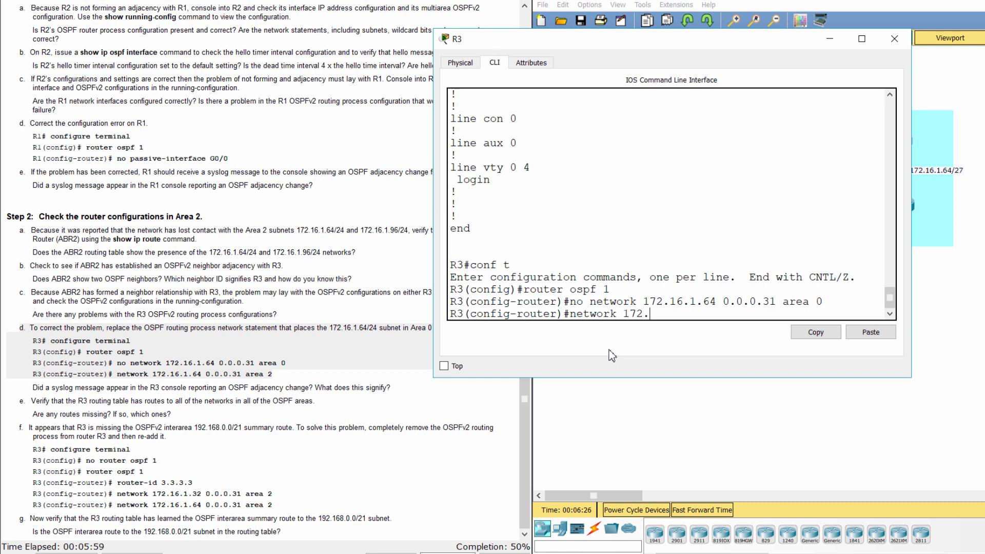
pyautogui.write('16.1.')
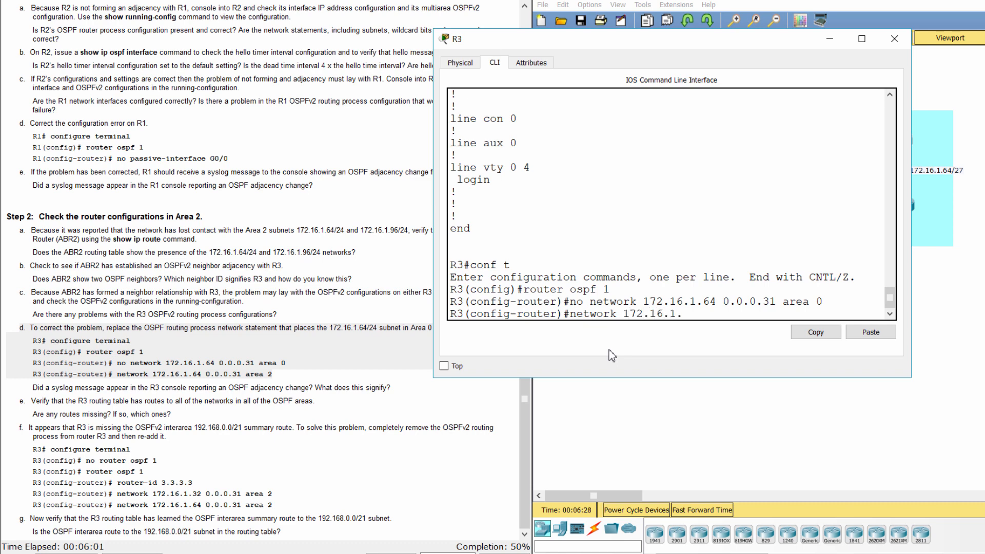
pyautogui.write('64')
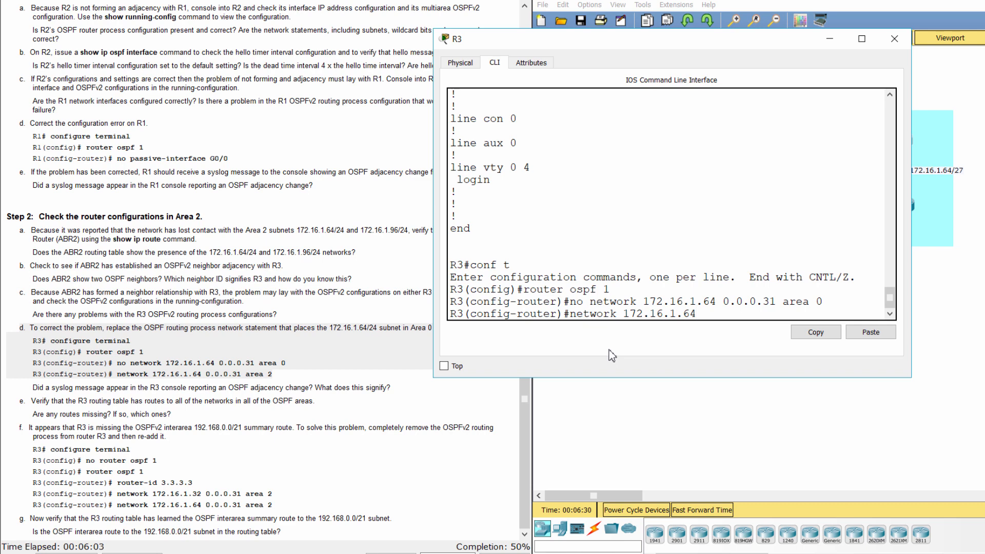
pyautogui.write('0.0')
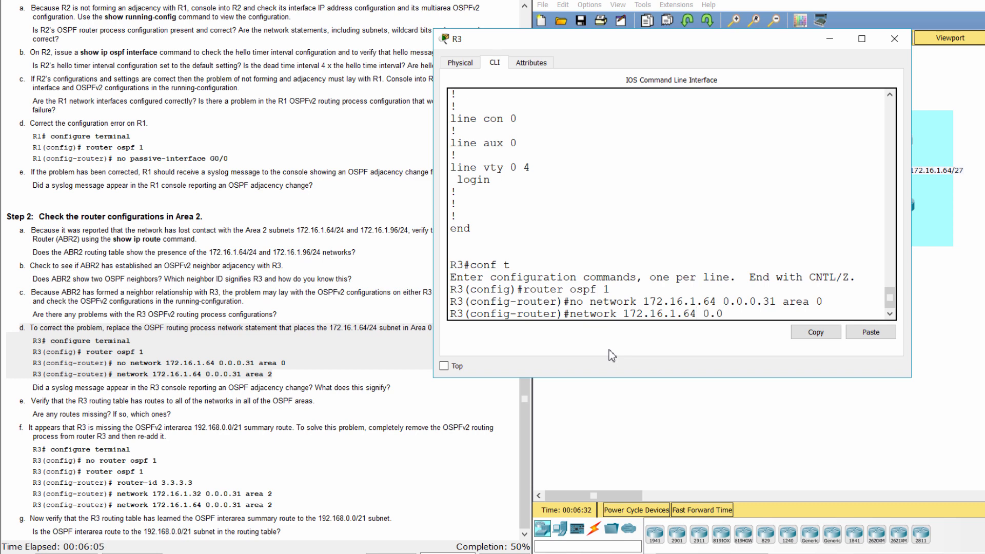
pyautogui.write('.0.31')
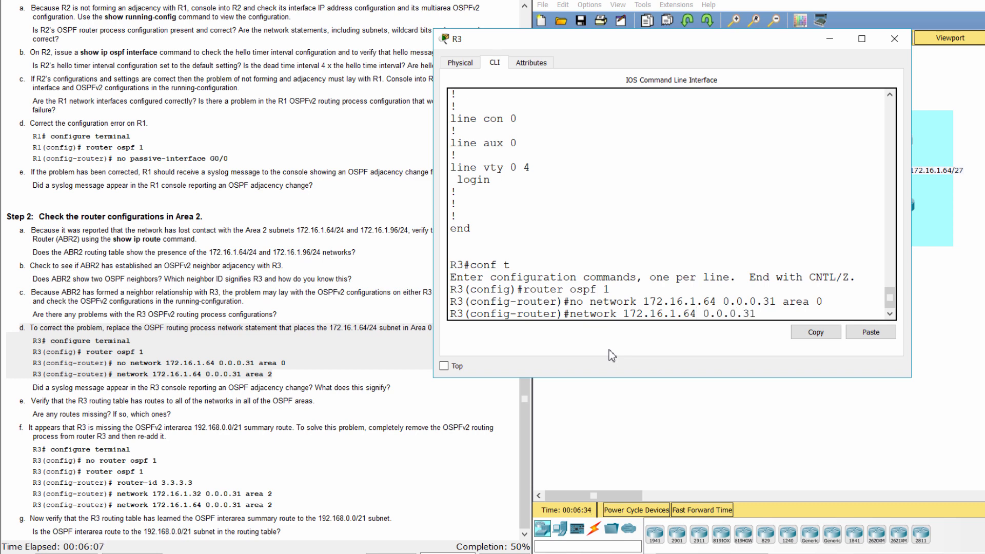
pyautogui.write('area 2')
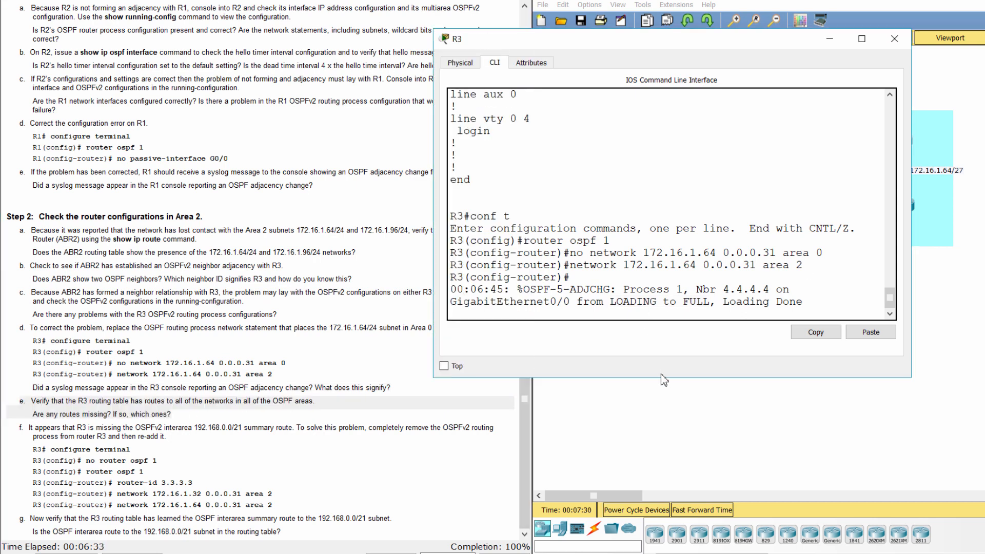
# Run 'do show ip route' on R3 to see connected Area 2 subnets and 172.16.1.96/27
pyautogui.write('show ip')
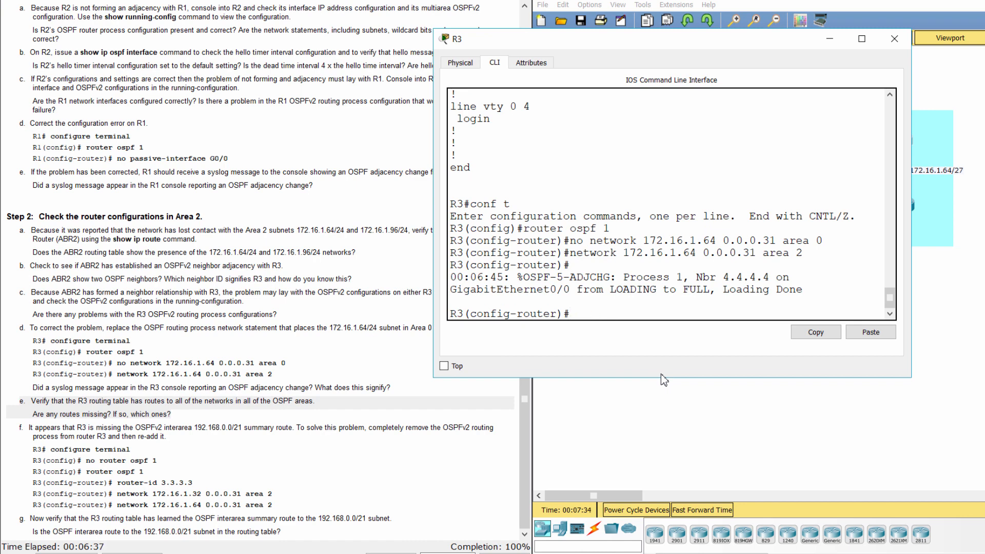
pyautogui.write('do show ip')
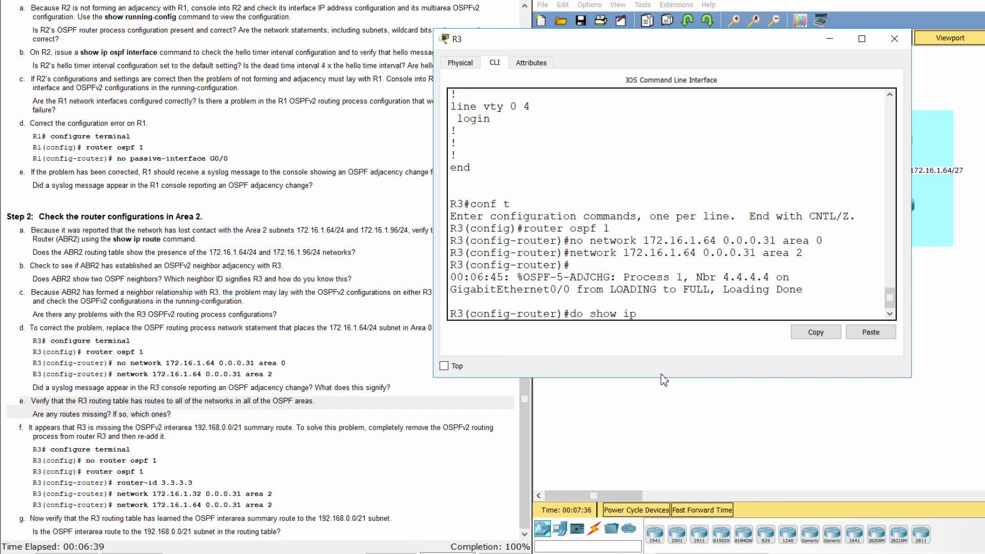
pyautogui.write('route')
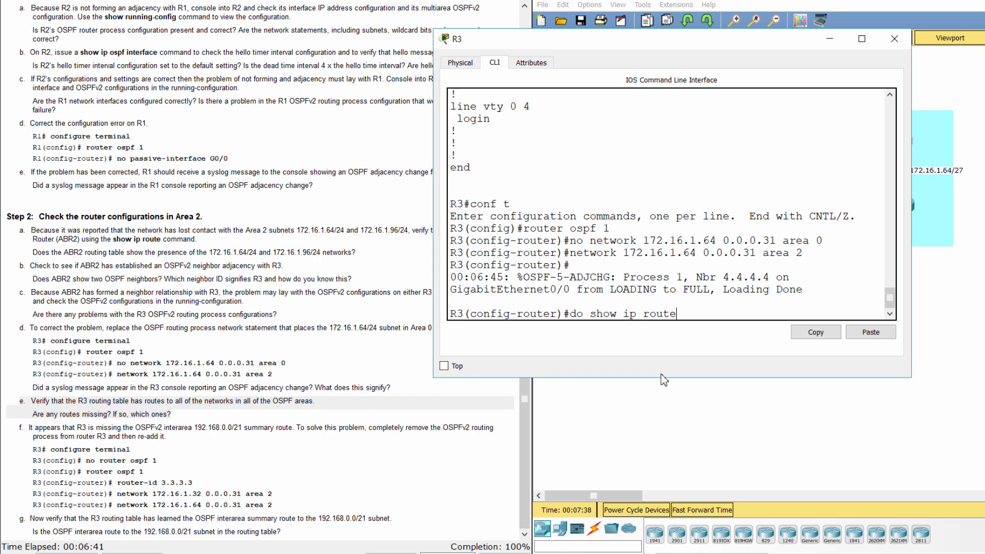
pyautogui.press('Return')
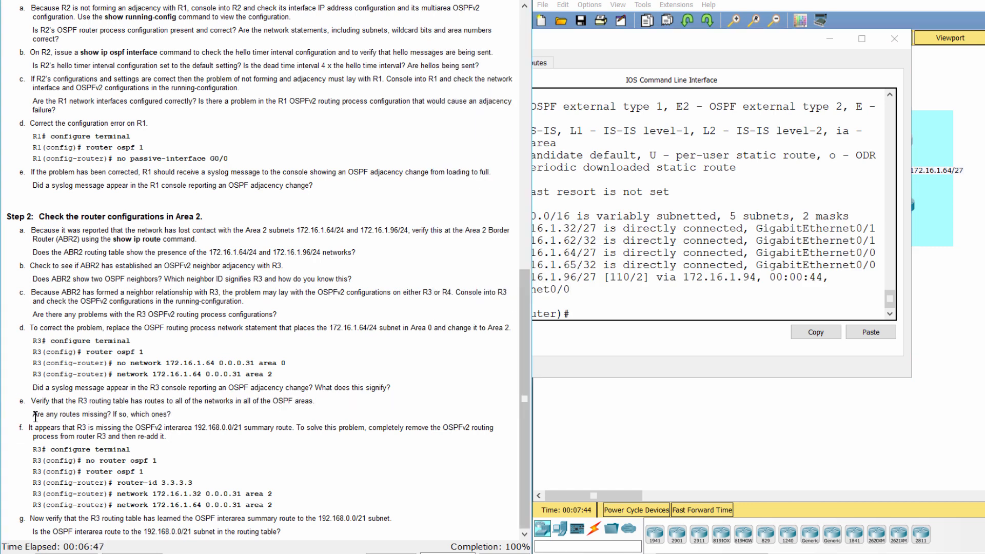
pyautogui.tripleClick(100, 414)
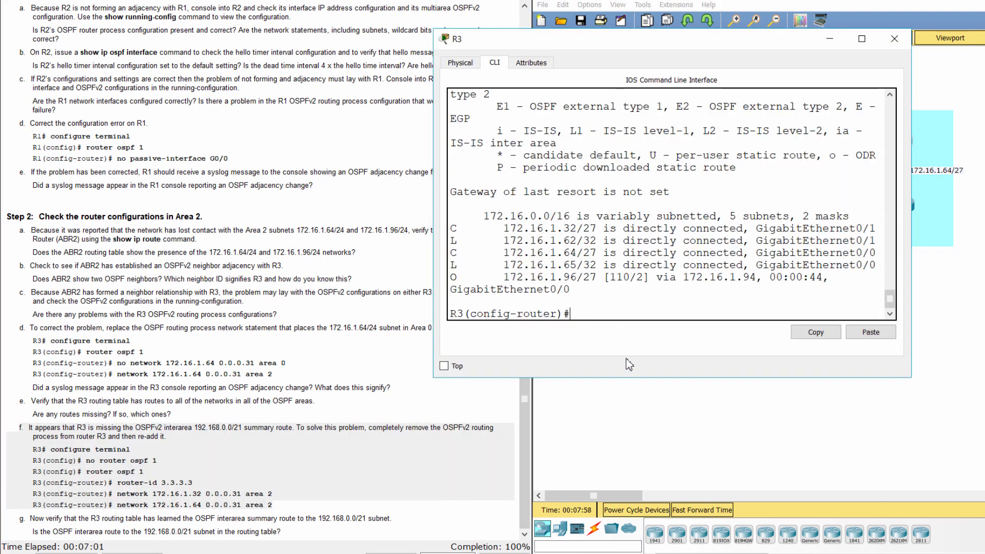
# Delete R3's OSPF process 1 and start a fresh router ospf 1
pyautogui.write('exi')
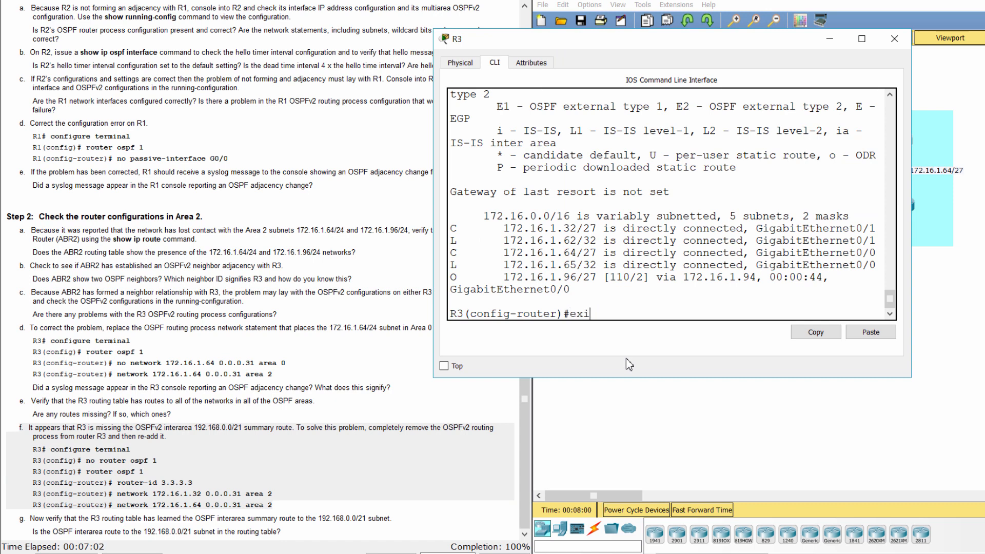
pyautogui.press('Return')
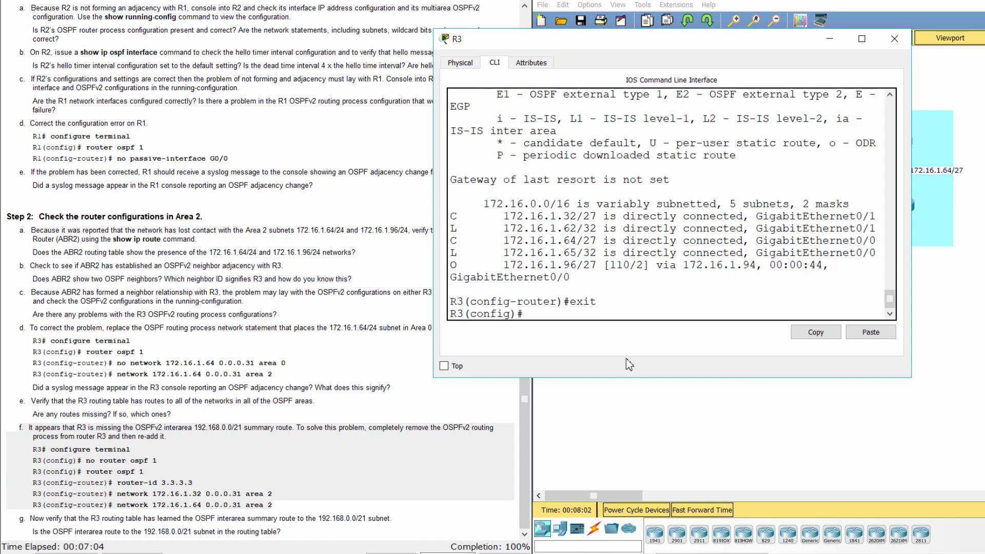
pyautogui.write('no router')
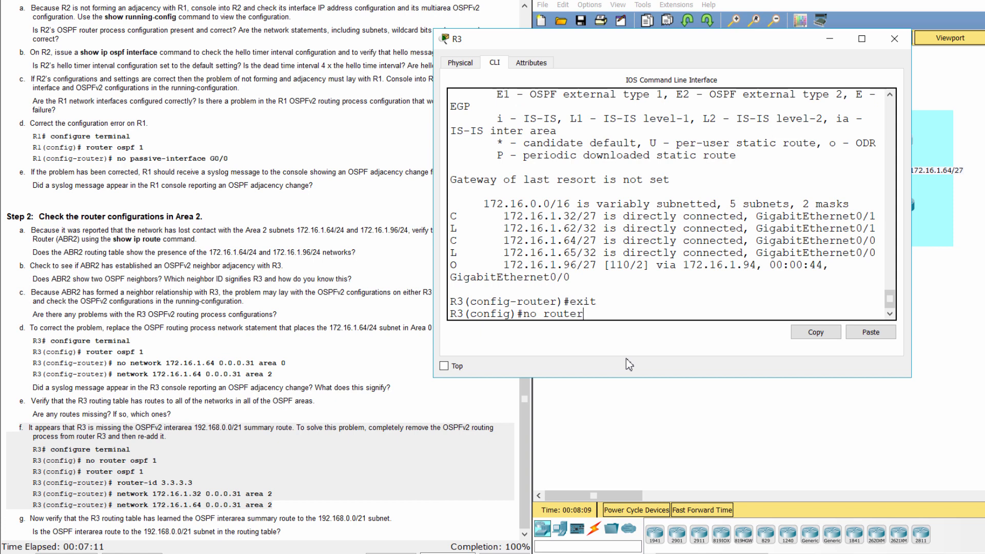
pyautogui.write('ospf 1')
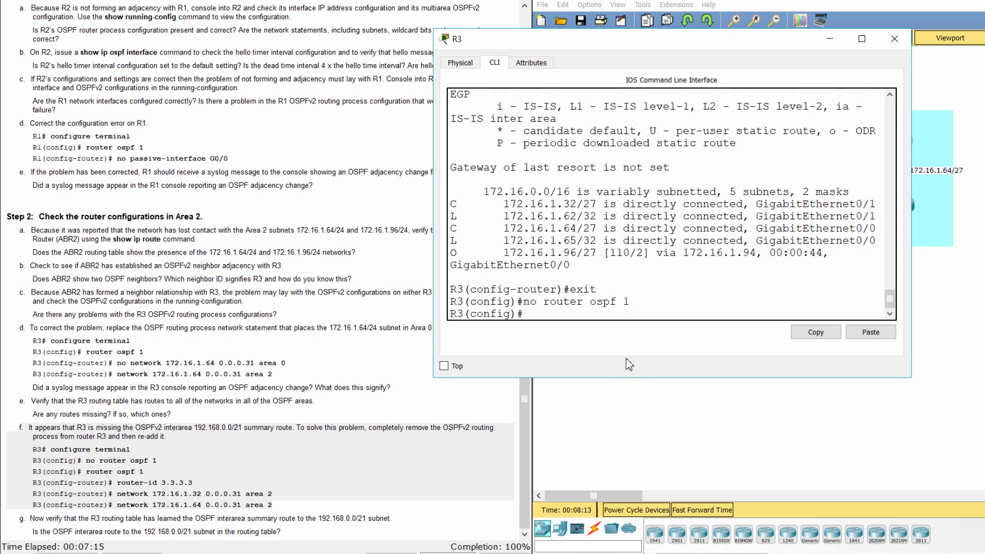
pyautogui.write('router')
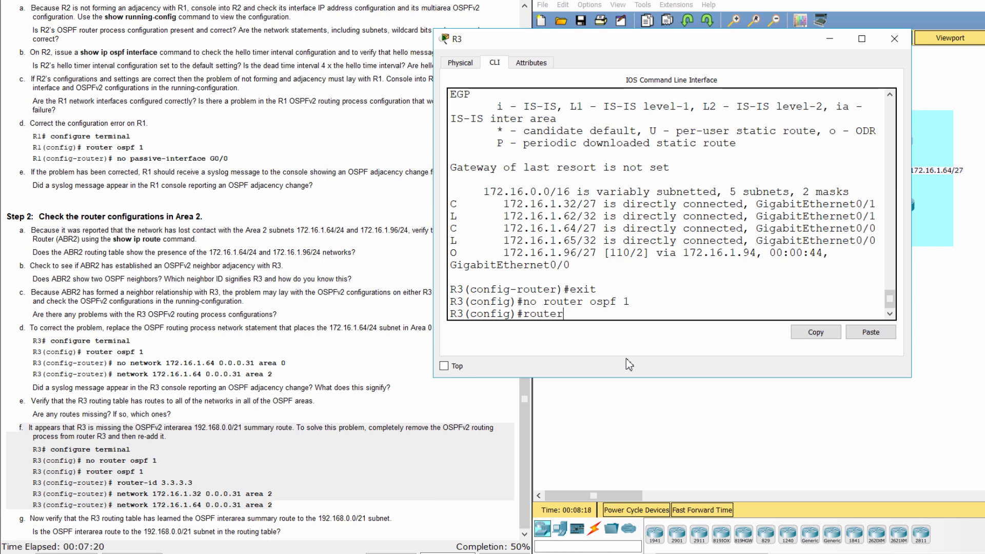
pyautogui.write('ospf 1')
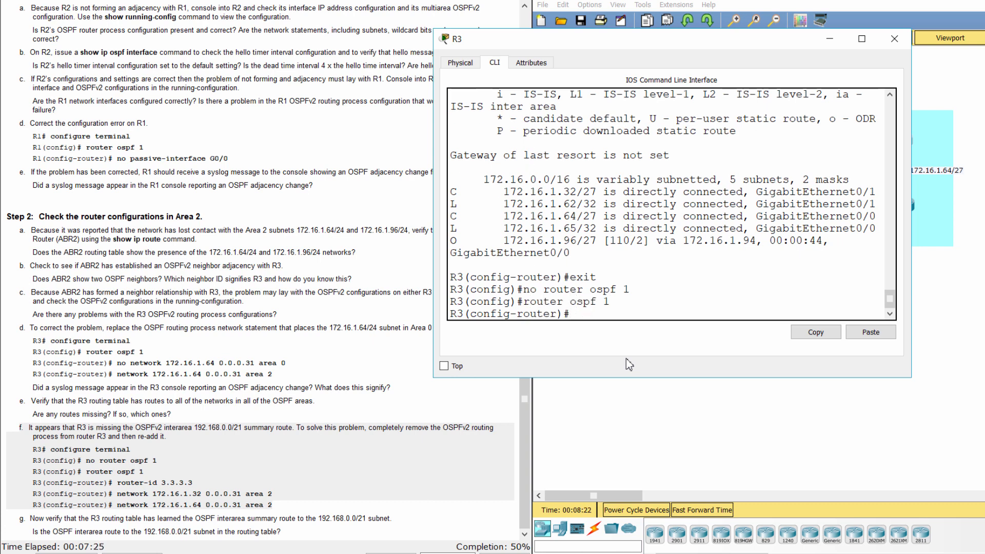
# Set router-id 3.3.3.3 and add network 172.16.1.32 0.0.0.31 area 2
pyautogui.write('router-id 3')
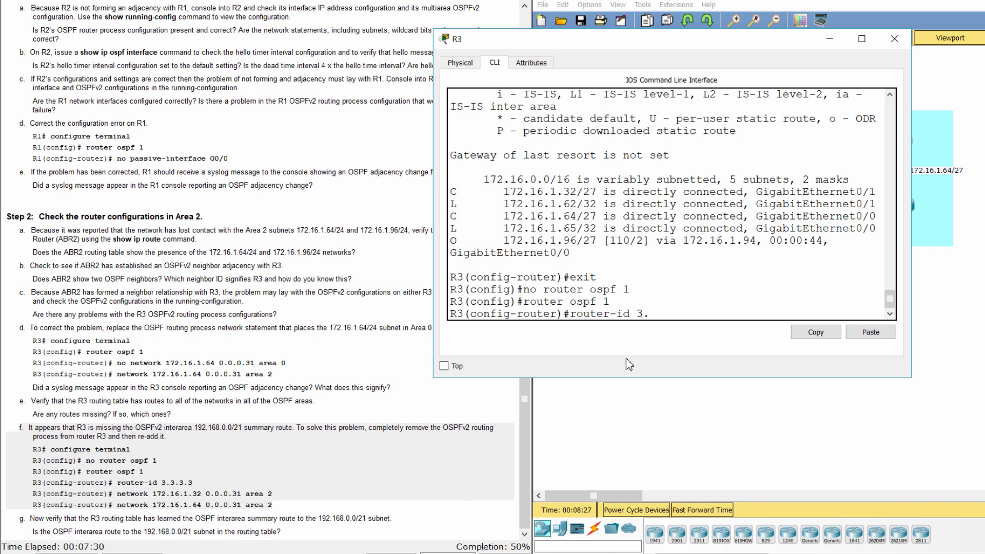
pyautogui.write('.3.3')
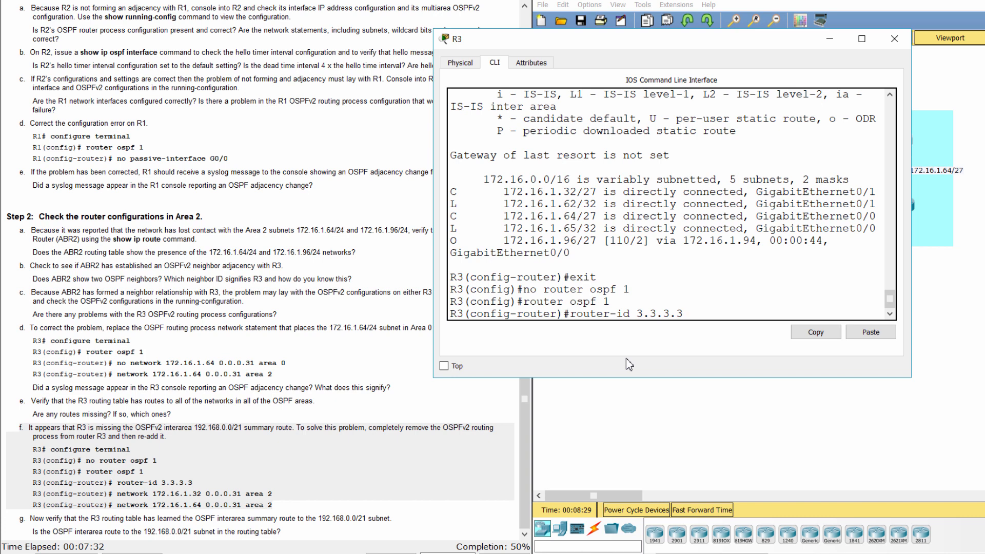
pyautogui.press('Return')
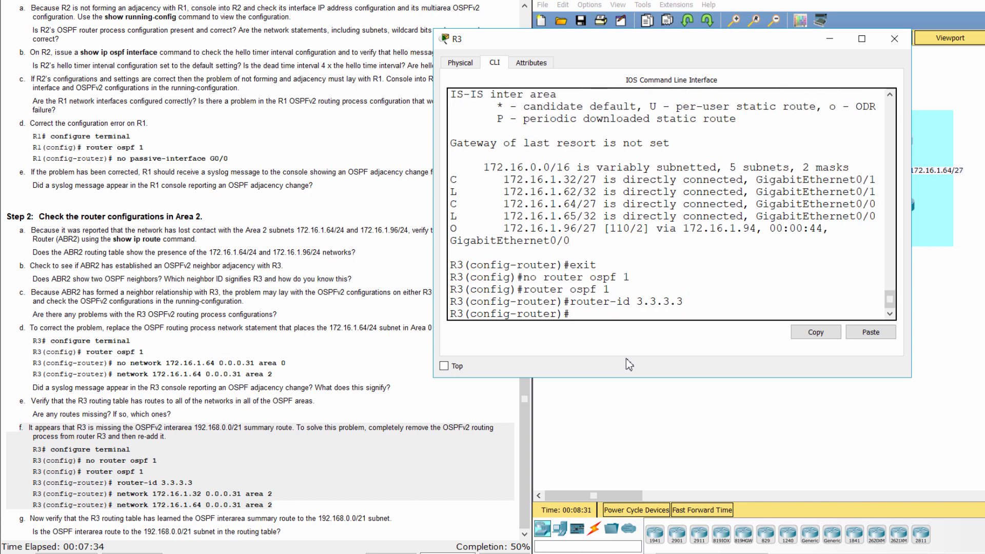
pyautogui.write('network')
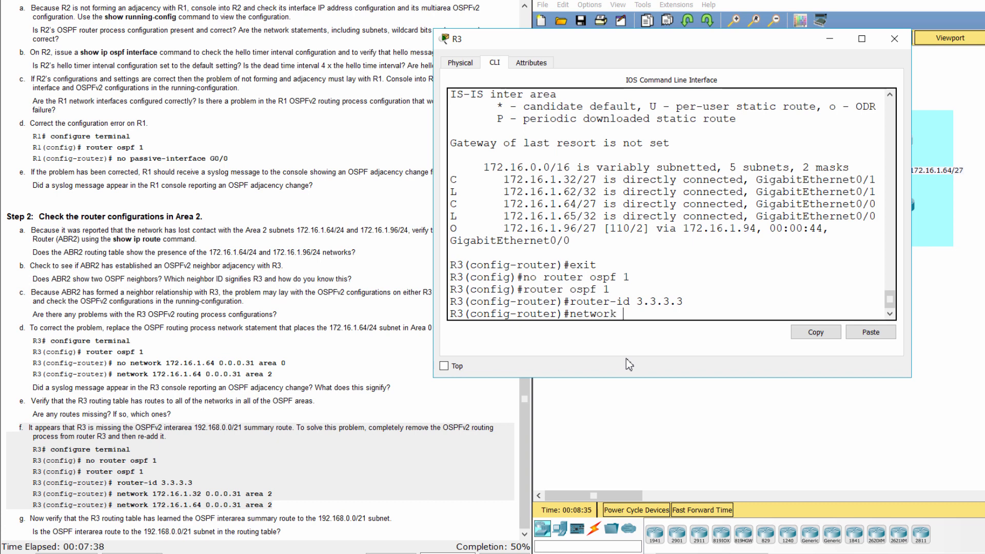
pyautogui.write('172')
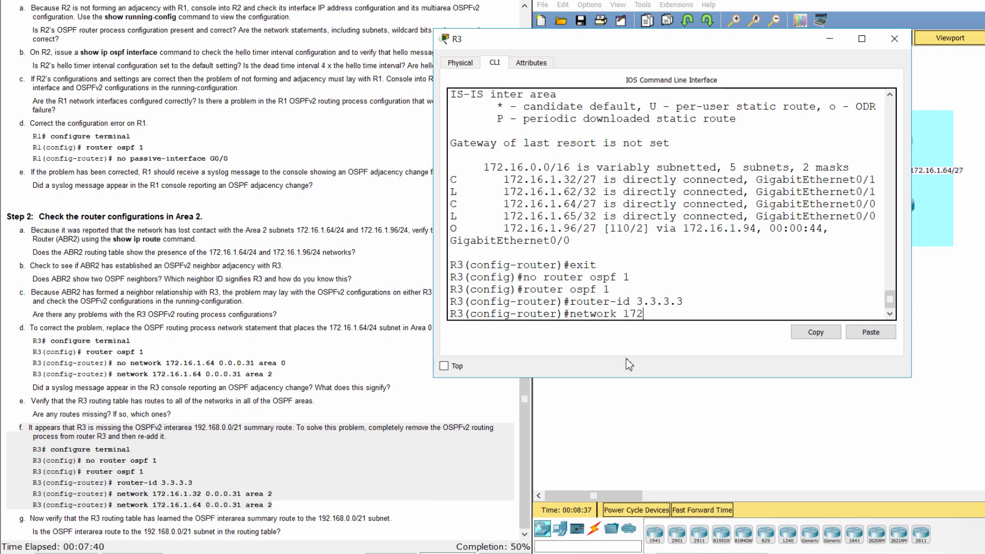
pyautogui.write('.16.1.')
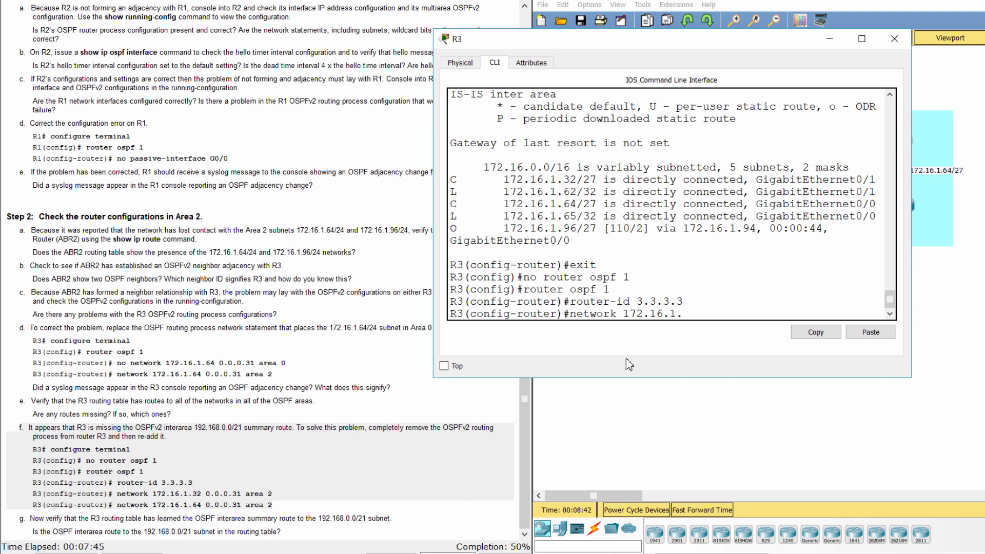
pyautogui.write('32 0.0.0.31 area 2')
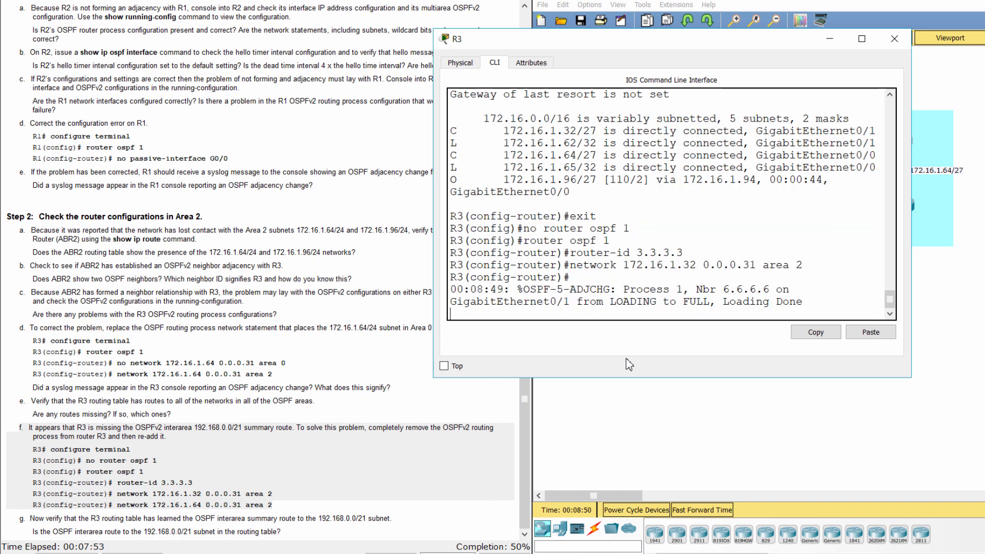
# Add 'network 172.16.1.64 0.0.0.31 area 2' to R3's new OSPF process
pyautogui.write('netw')
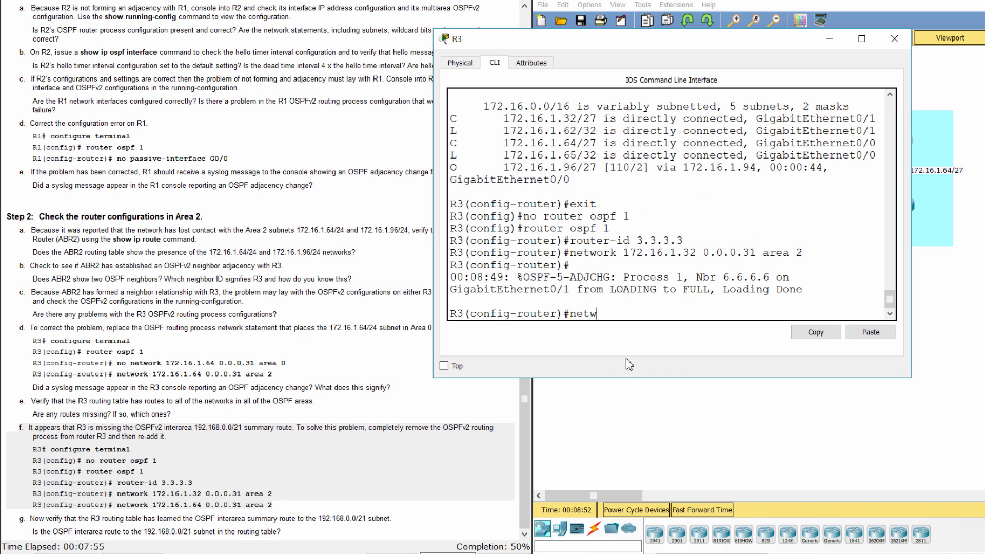
pyautogui.write('ork 172')
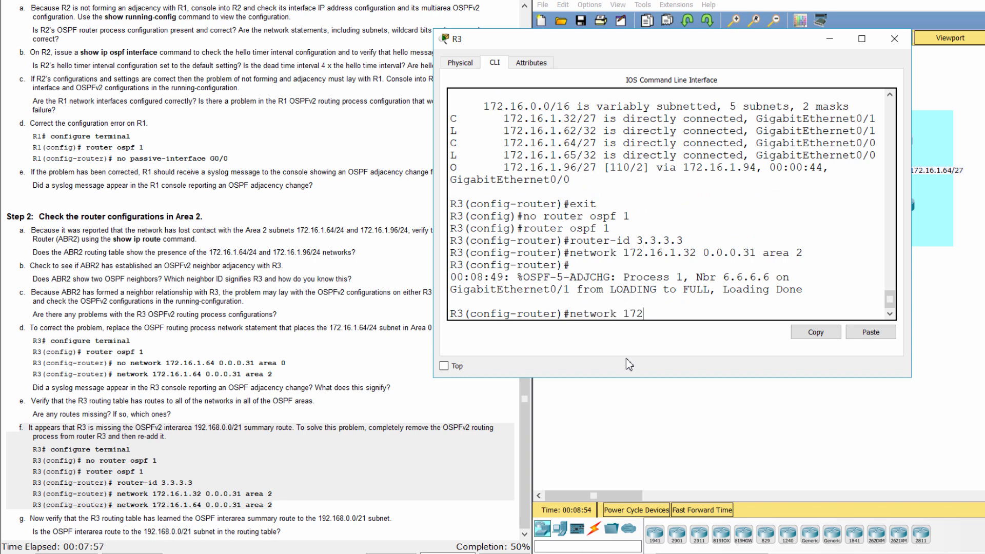
pyautogui.write('.16')
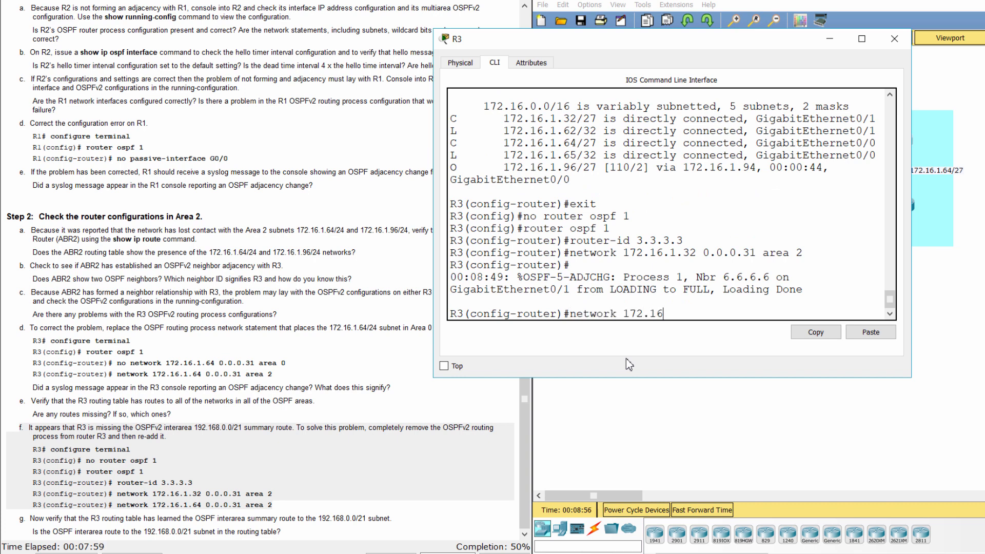
pyautogui.write('1.')
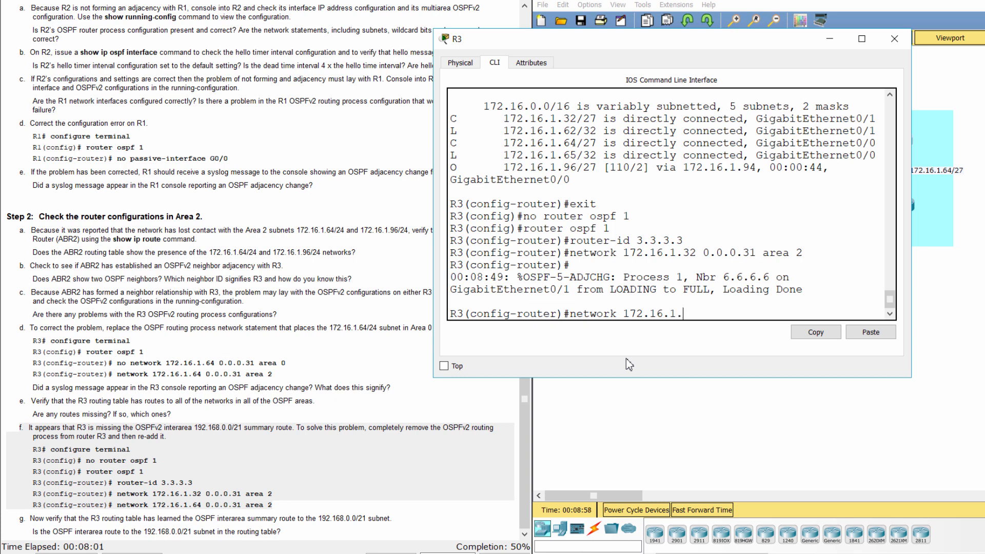
pyautogui.write('64 0.0.0.31 area')
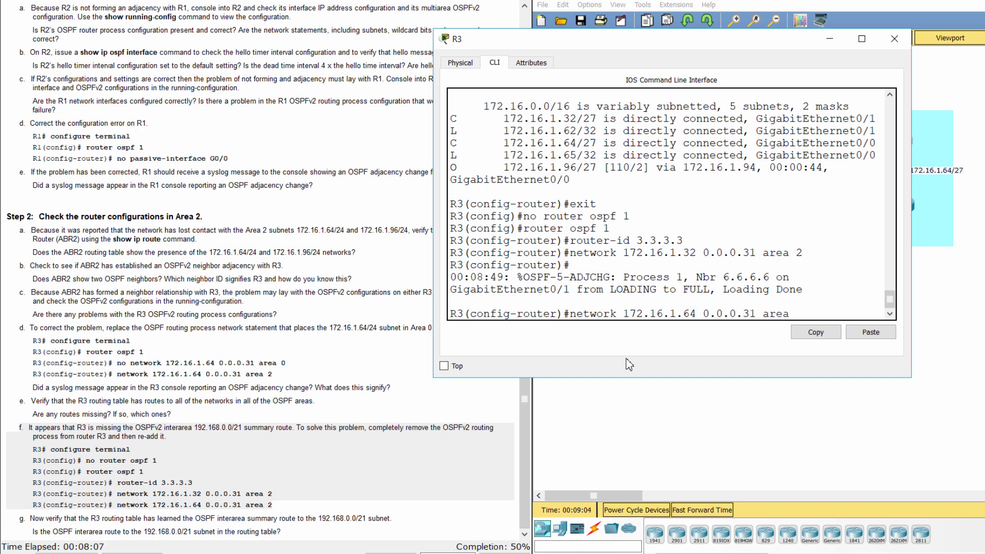
pyautogui.write('2')
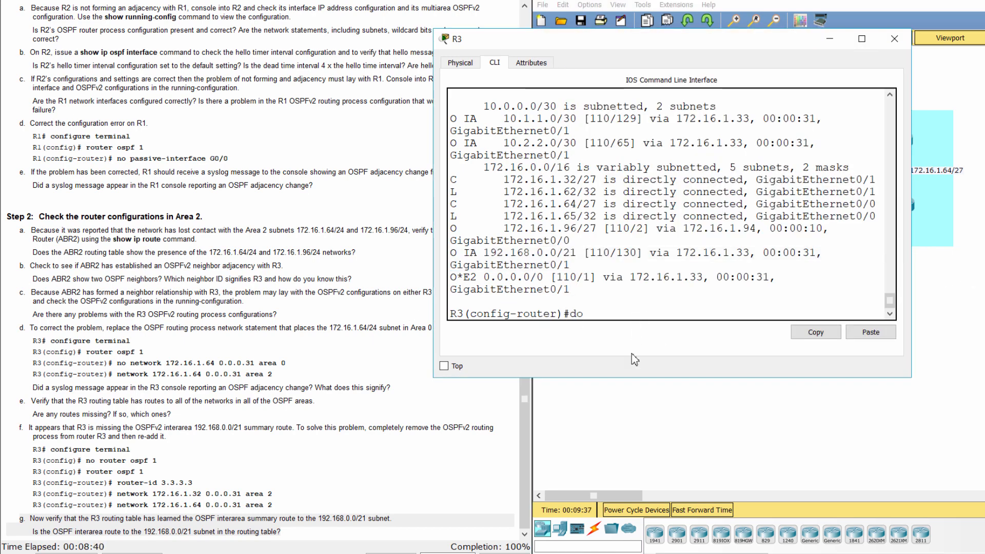
# Display R3's running config with 'show run' to confirm OSPF 1 networks 172.16.1.32 and 172.16.1.64 in area 2
pyautogui.write('show run')
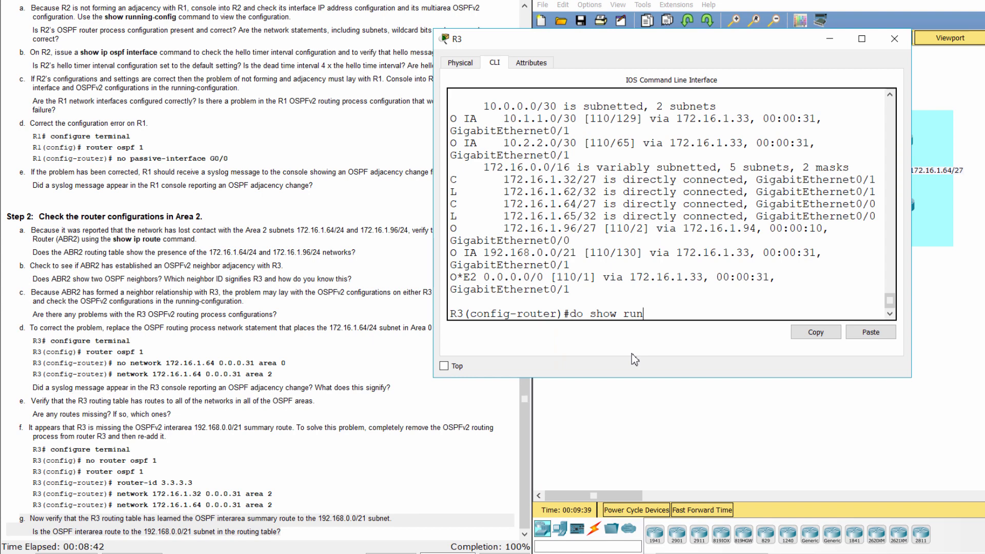
pyautogui.press('Return')
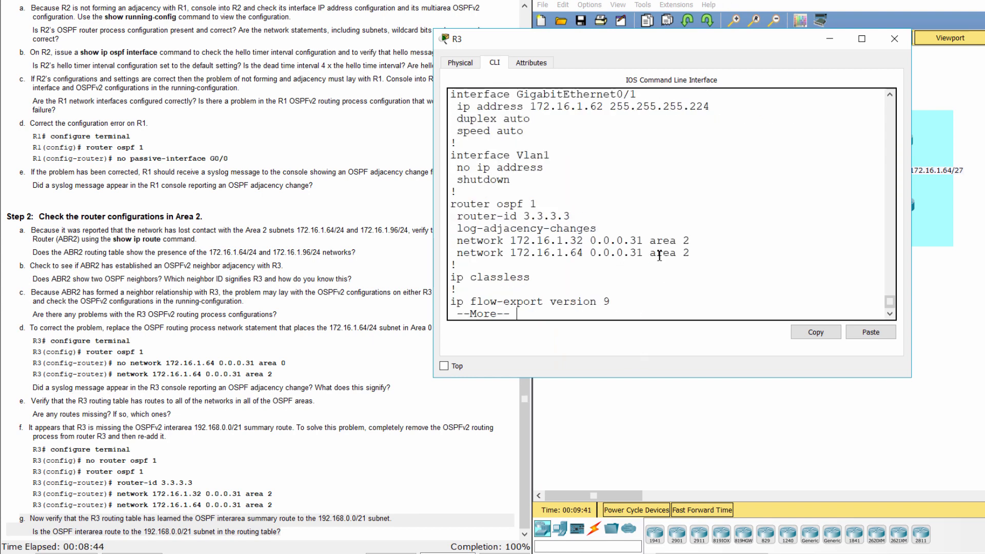
pyautogui.scroll(-3)
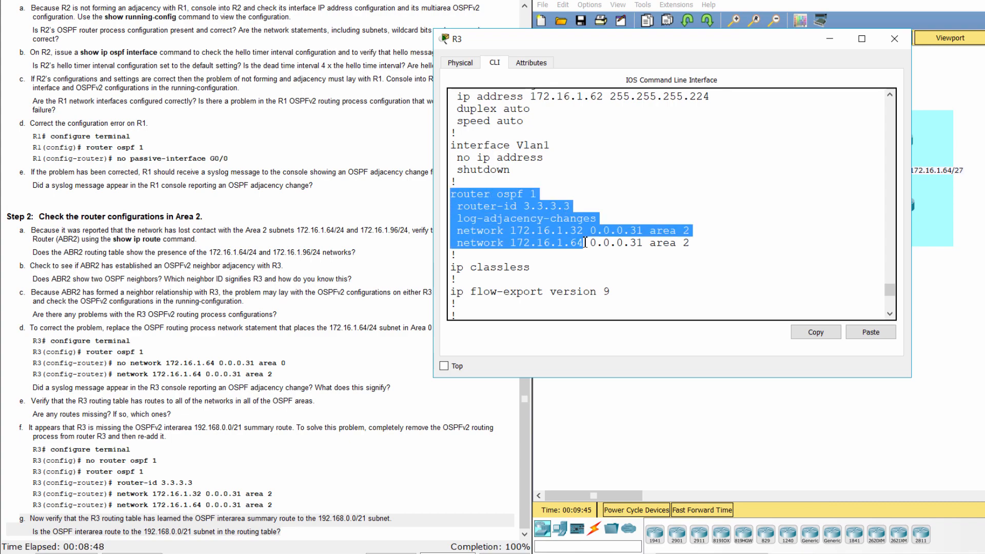
pyautogui.click(651, 254)
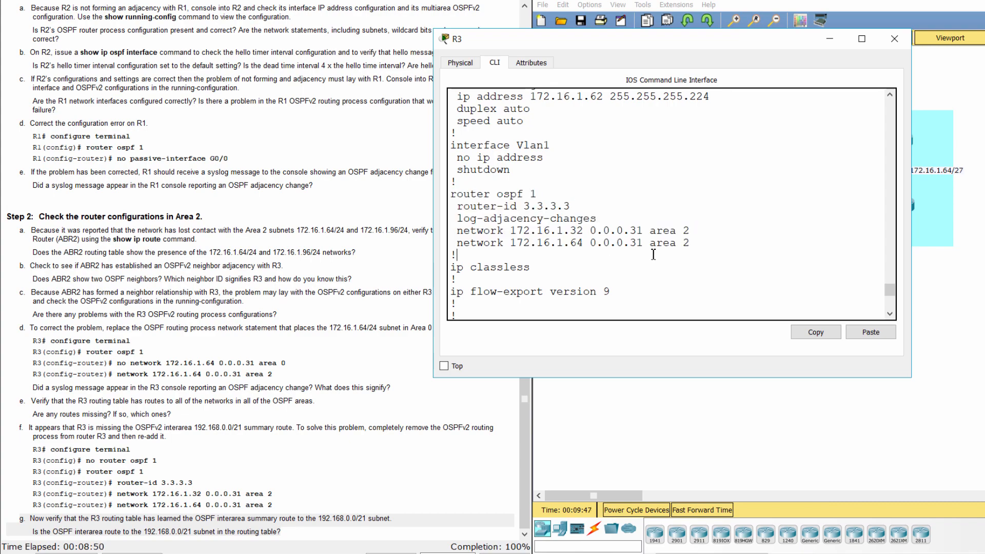